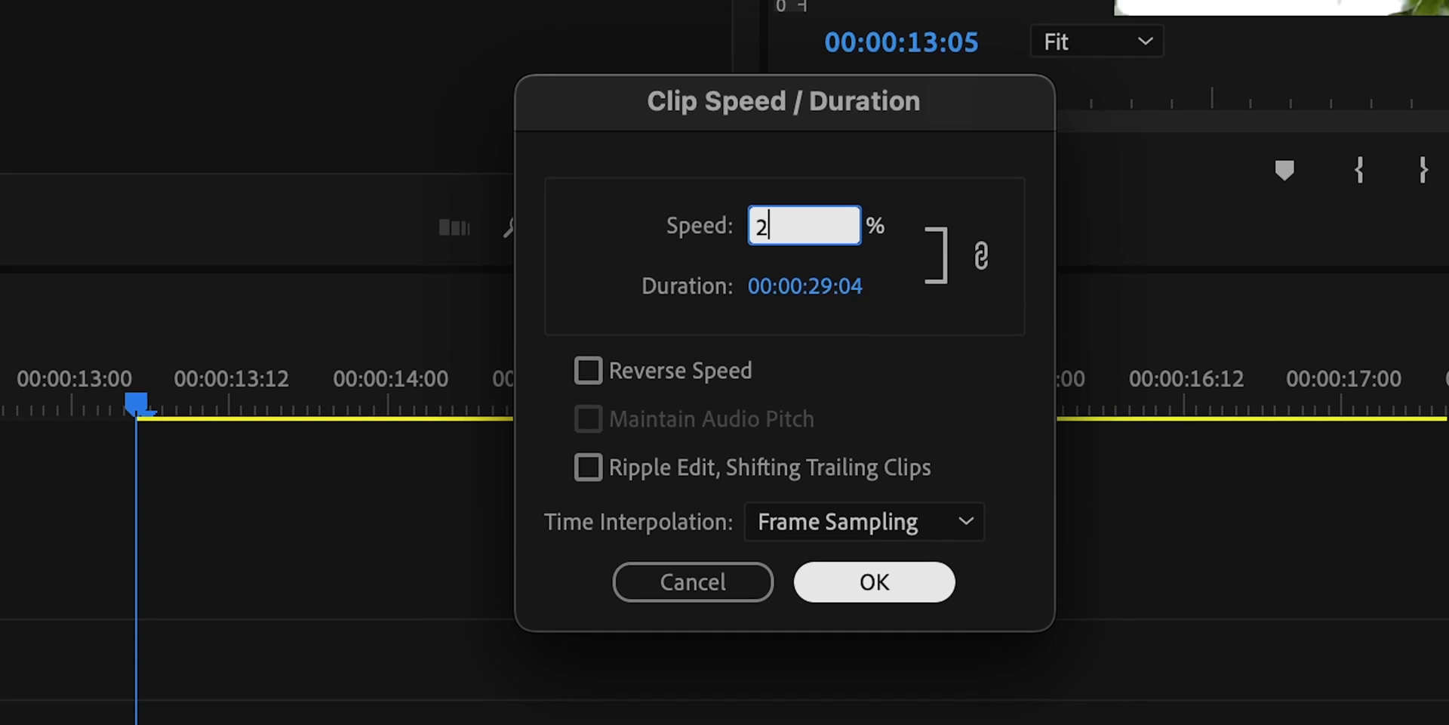
# Apply 2 percent speed to the clip, stretching it to about 29 seconds
pyautogui.click(873, 582)
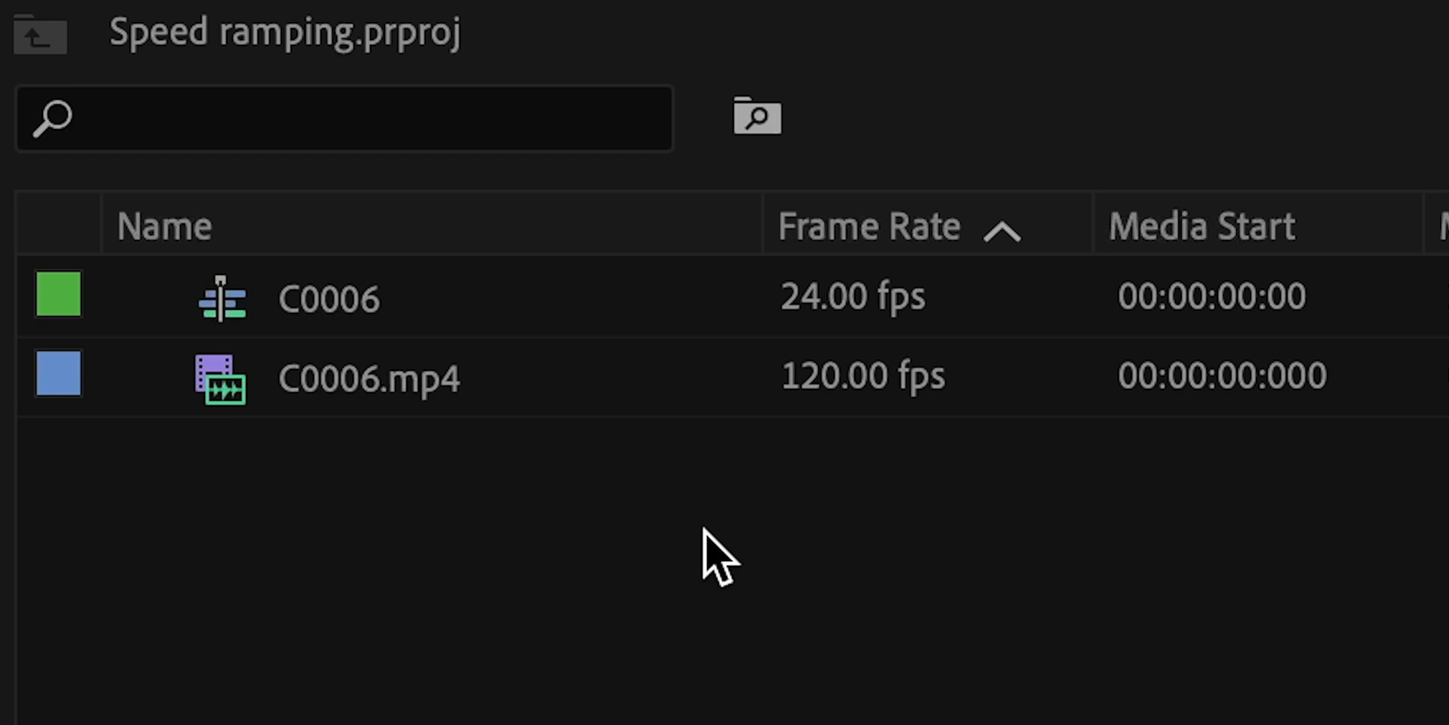
pyautogui.moveTo(910, 347)
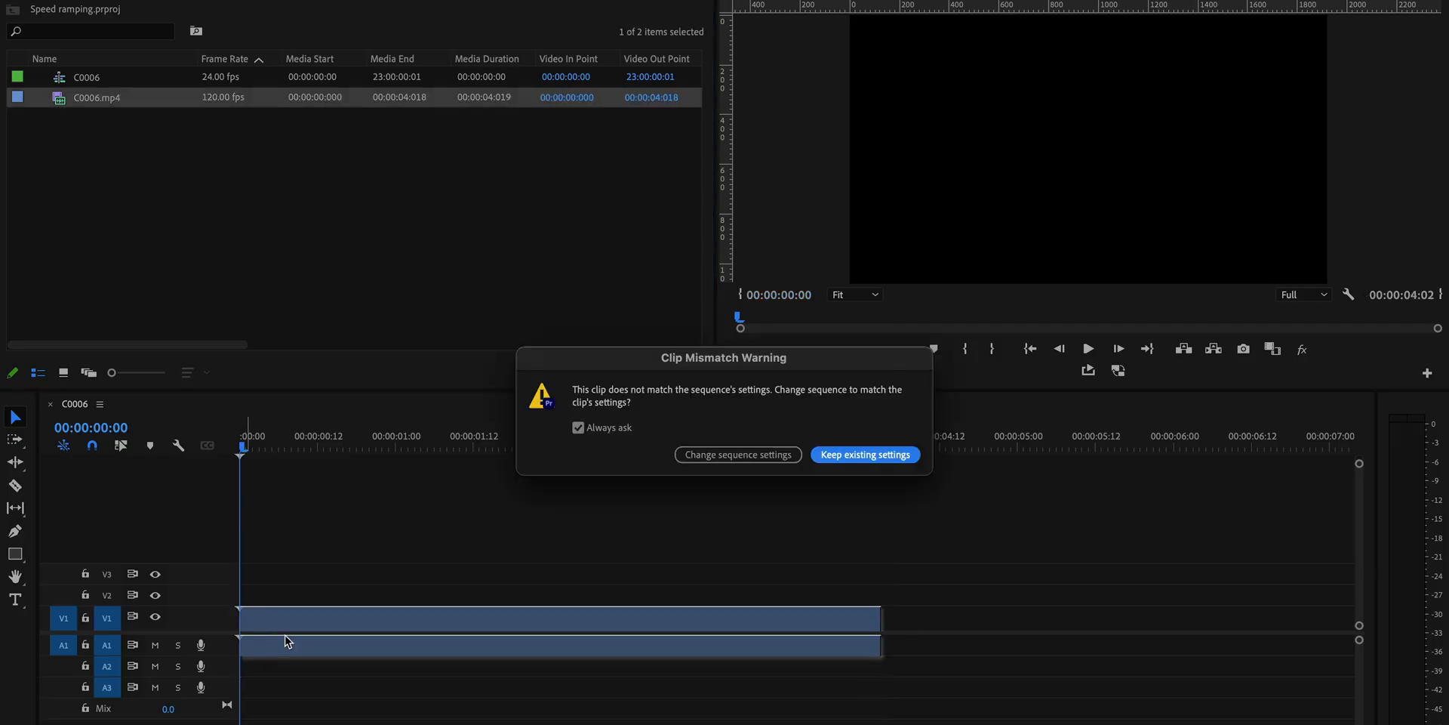
# Keep the existing sequence settings and heighten the Video 1 track to show the thumbnail
pyautogui.click(864, 453)
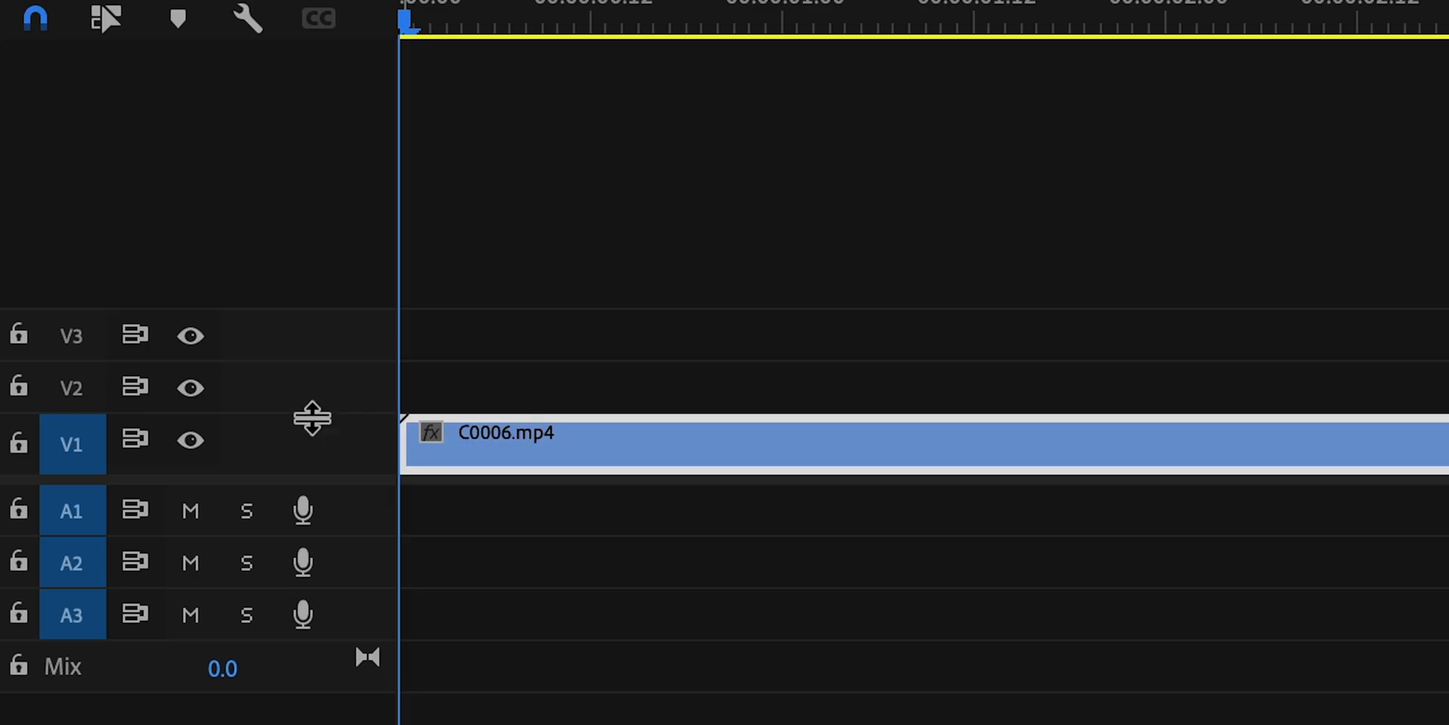
pyautogui.moveTo(312, 417); pyautogui.dragTo(321, 235)
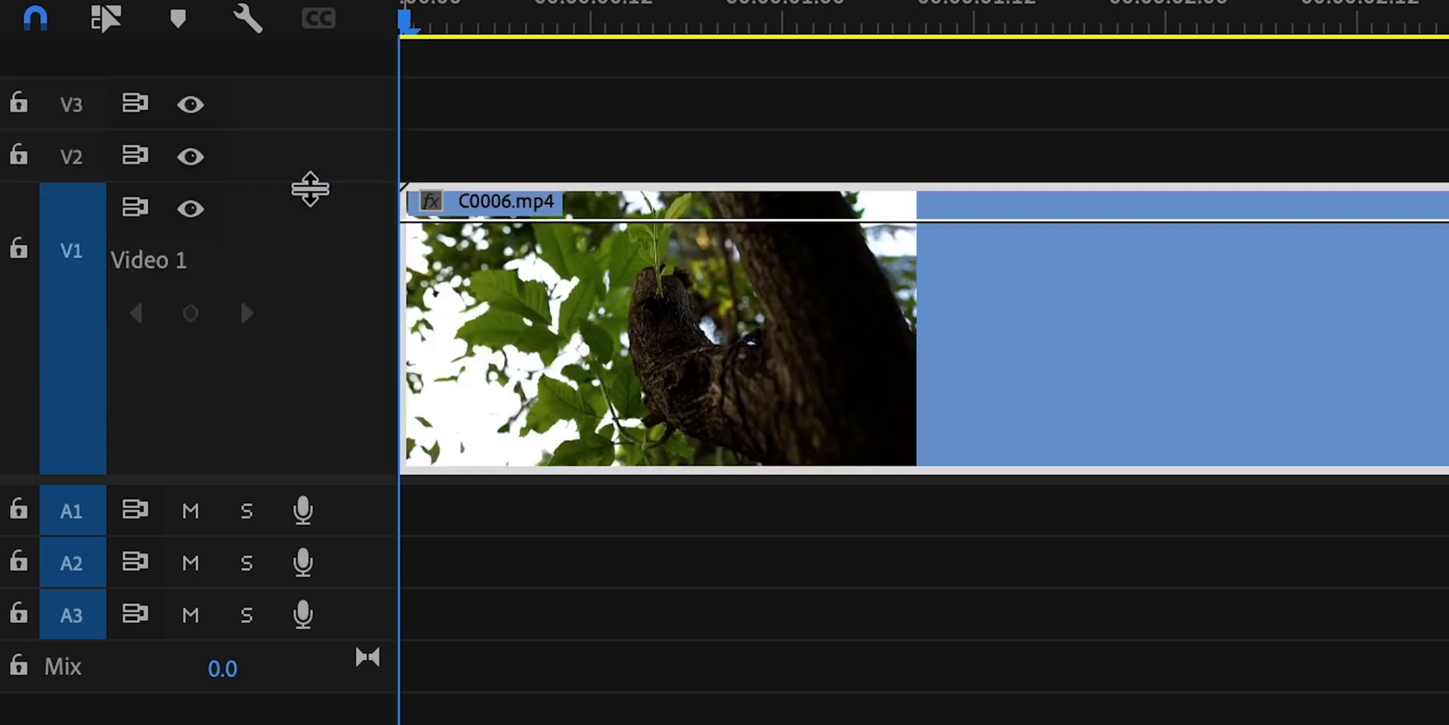
pyautogui.moveTo(439, 240)
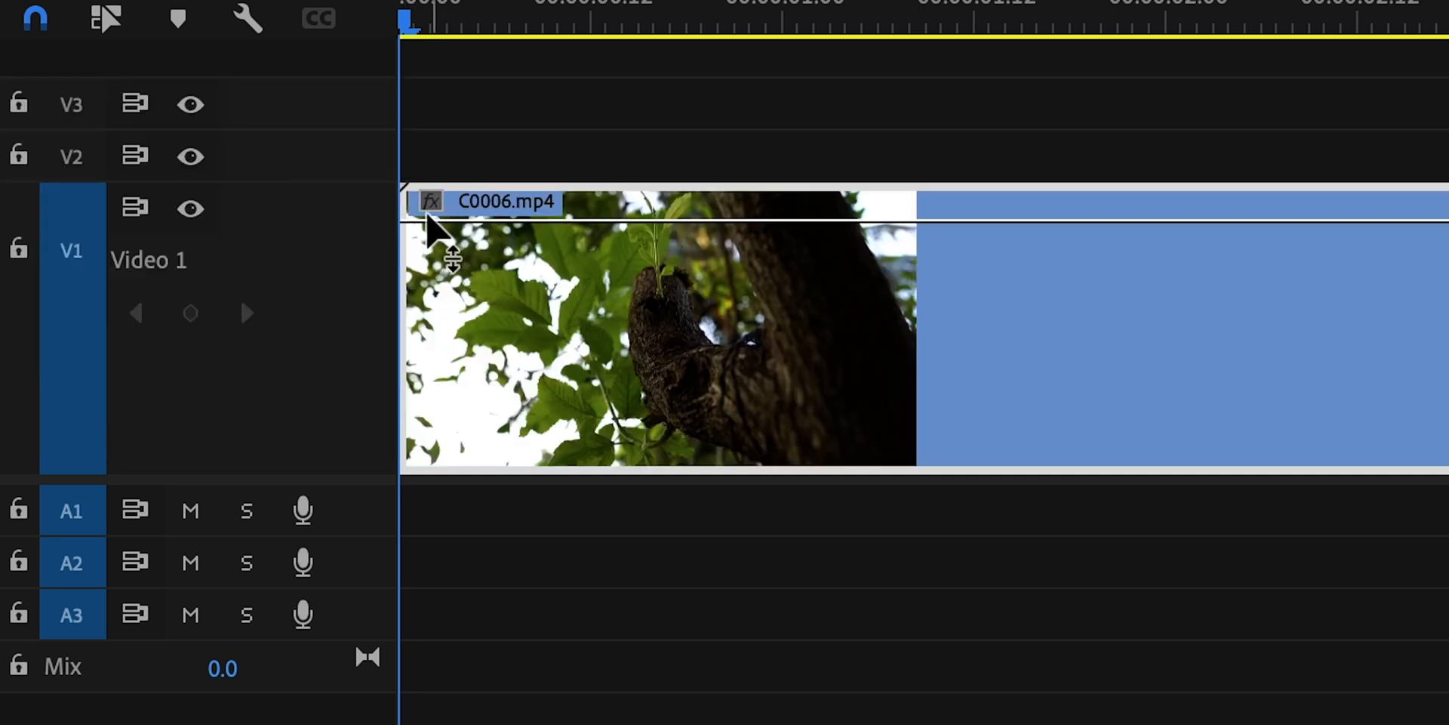
# Interpret C0006.mp4 at 24 fps and return the playhead near the clip start
pyautogui.rightClick(453, 259)
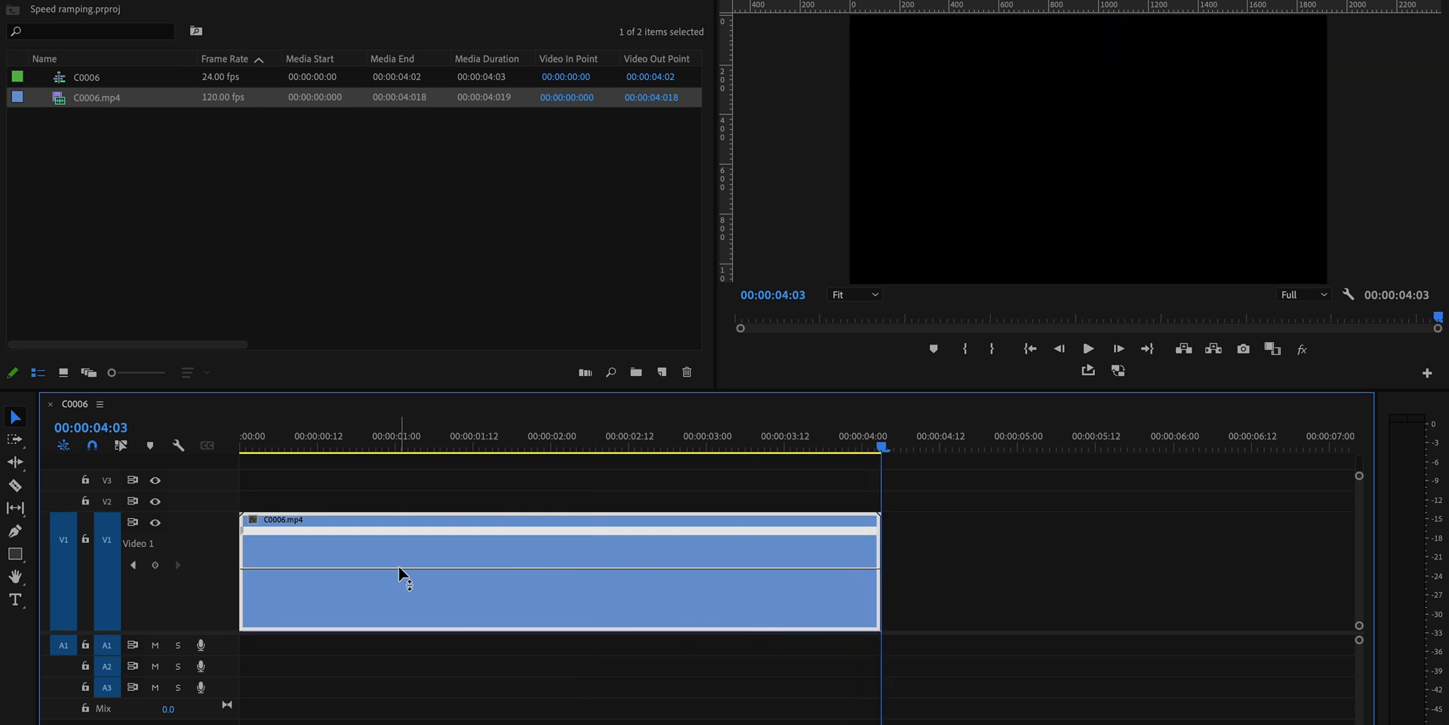
pyautogui.moveTo(395, 559)
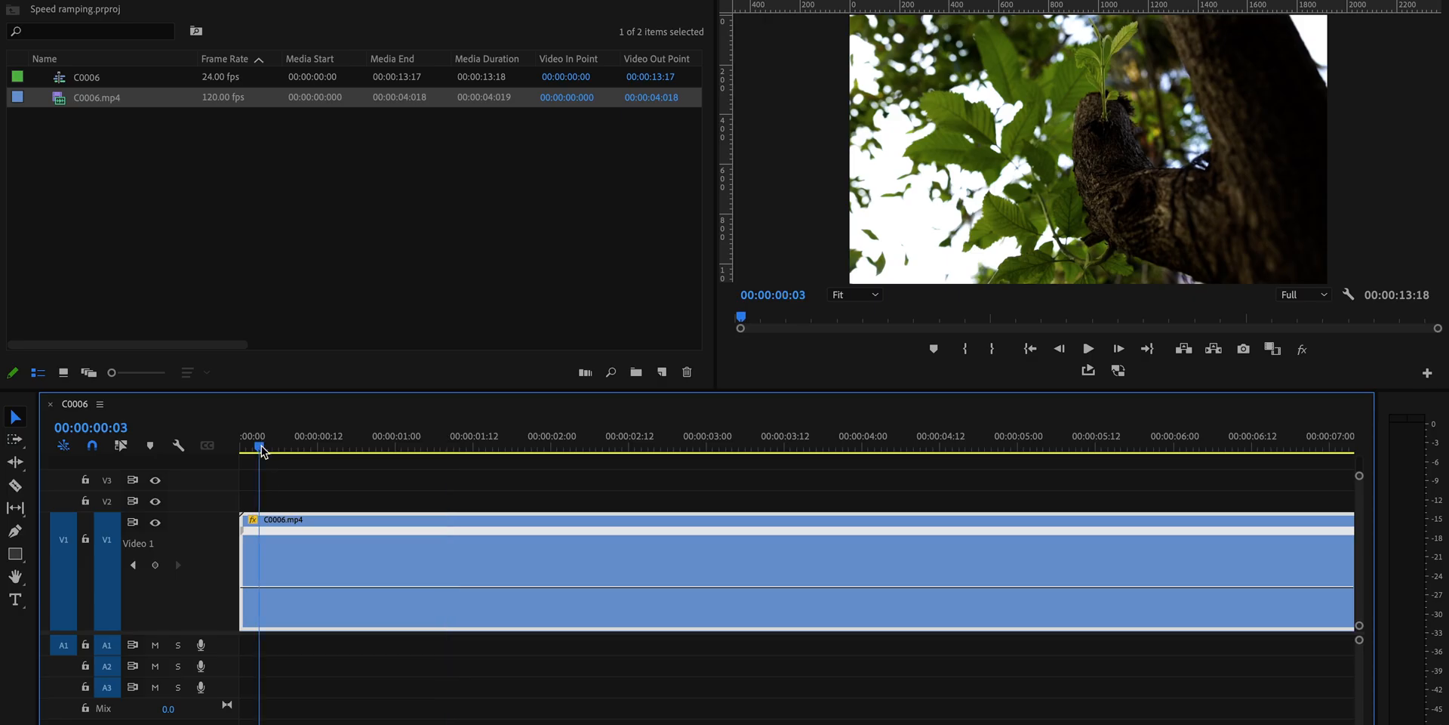
pyautogui.click(1088, 349)
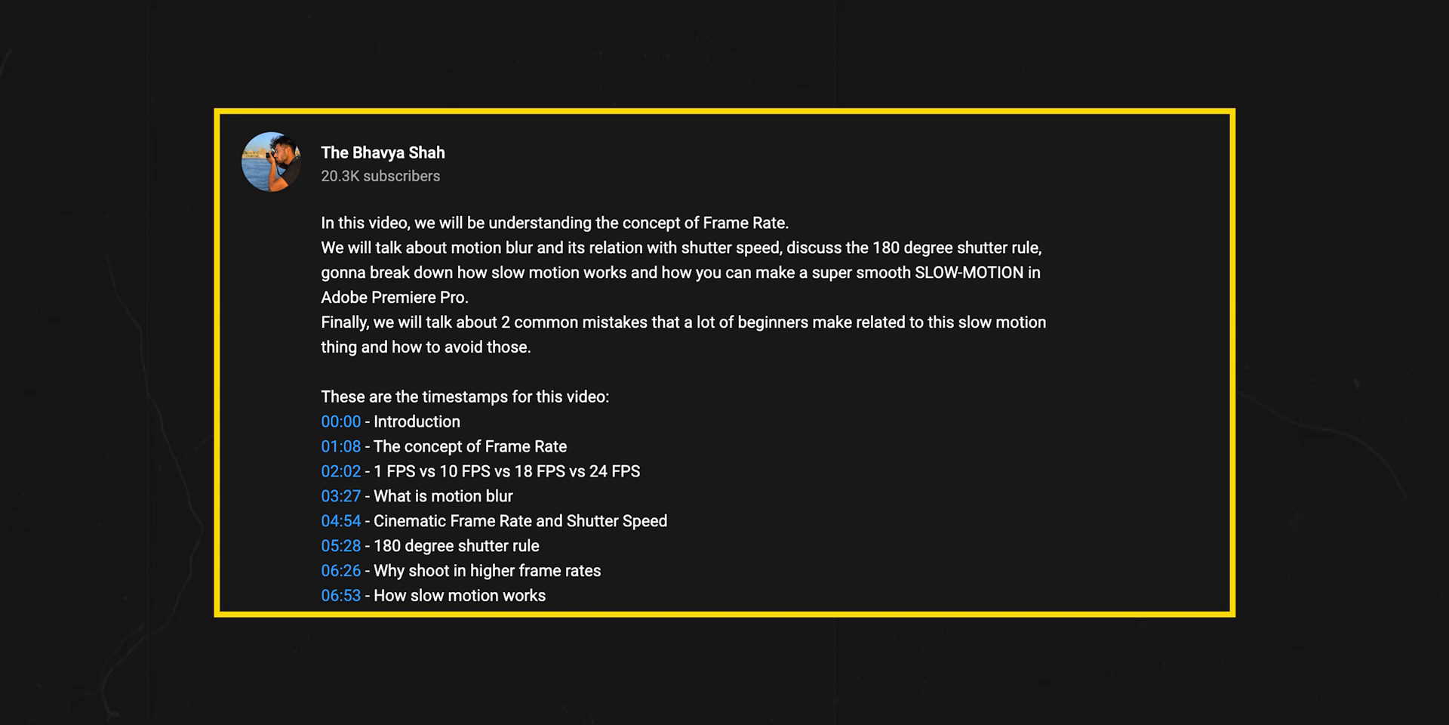
# Enter 20 percent in Speed/Duration for C0006.mp4, giving a 00:00:20:15 duration
pyautogui.scroll(-3)
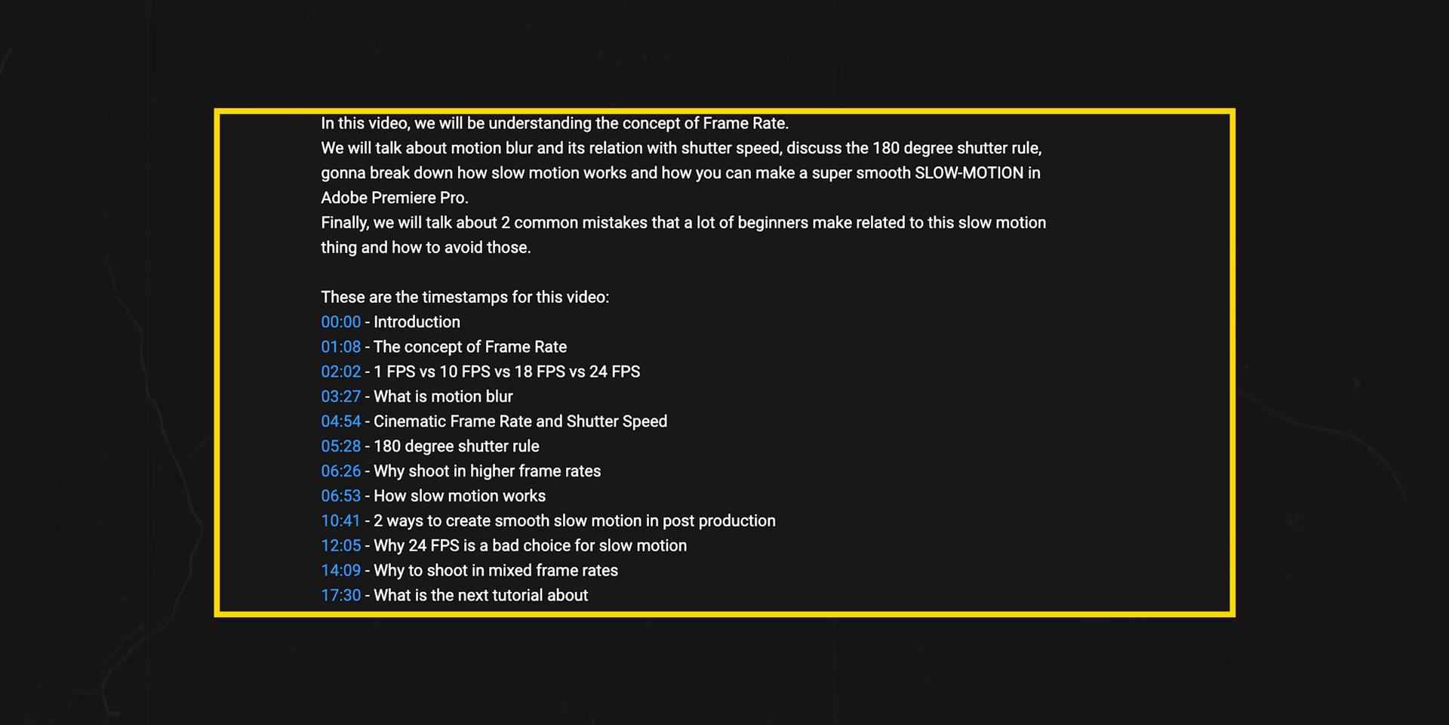
pyautogui.scroll(-3)
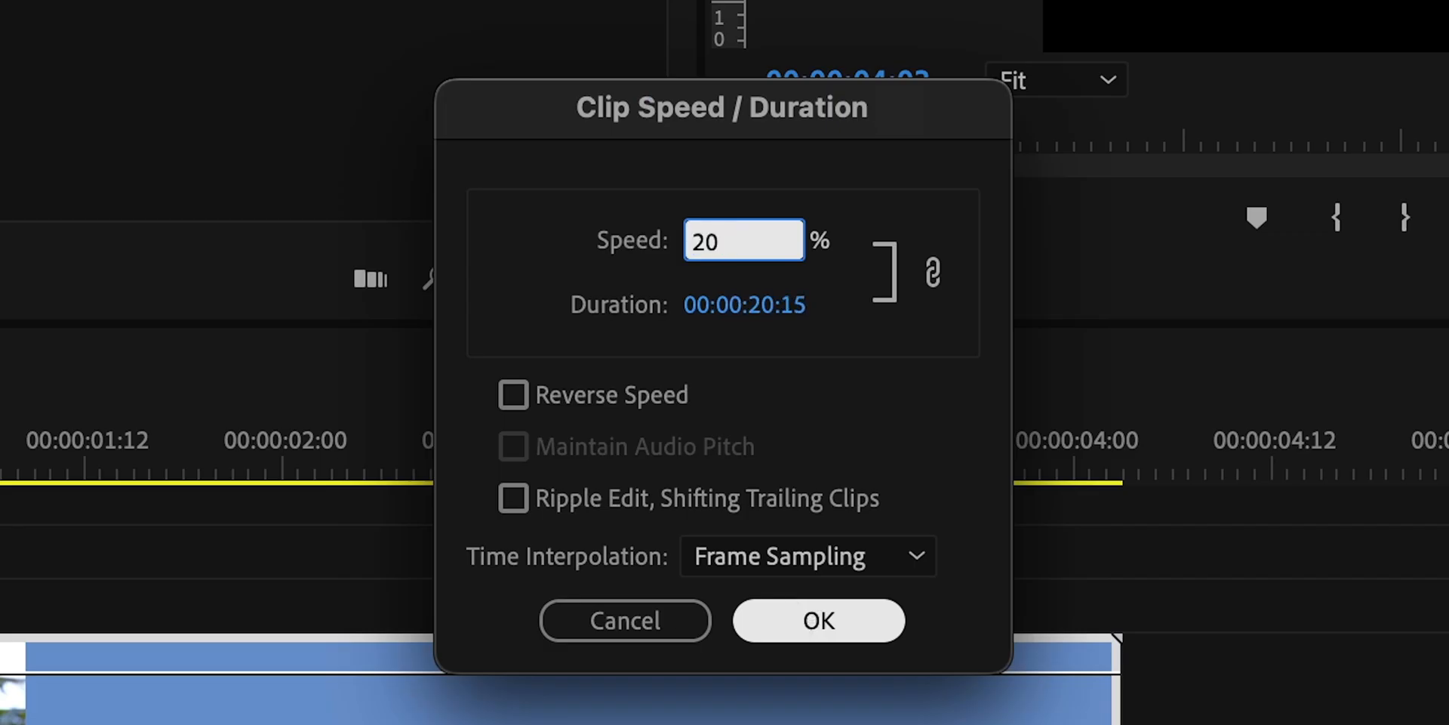
# Apply the 20 percent speed, review the clip, and select it for deletion
pyautogui.click(817, 619)
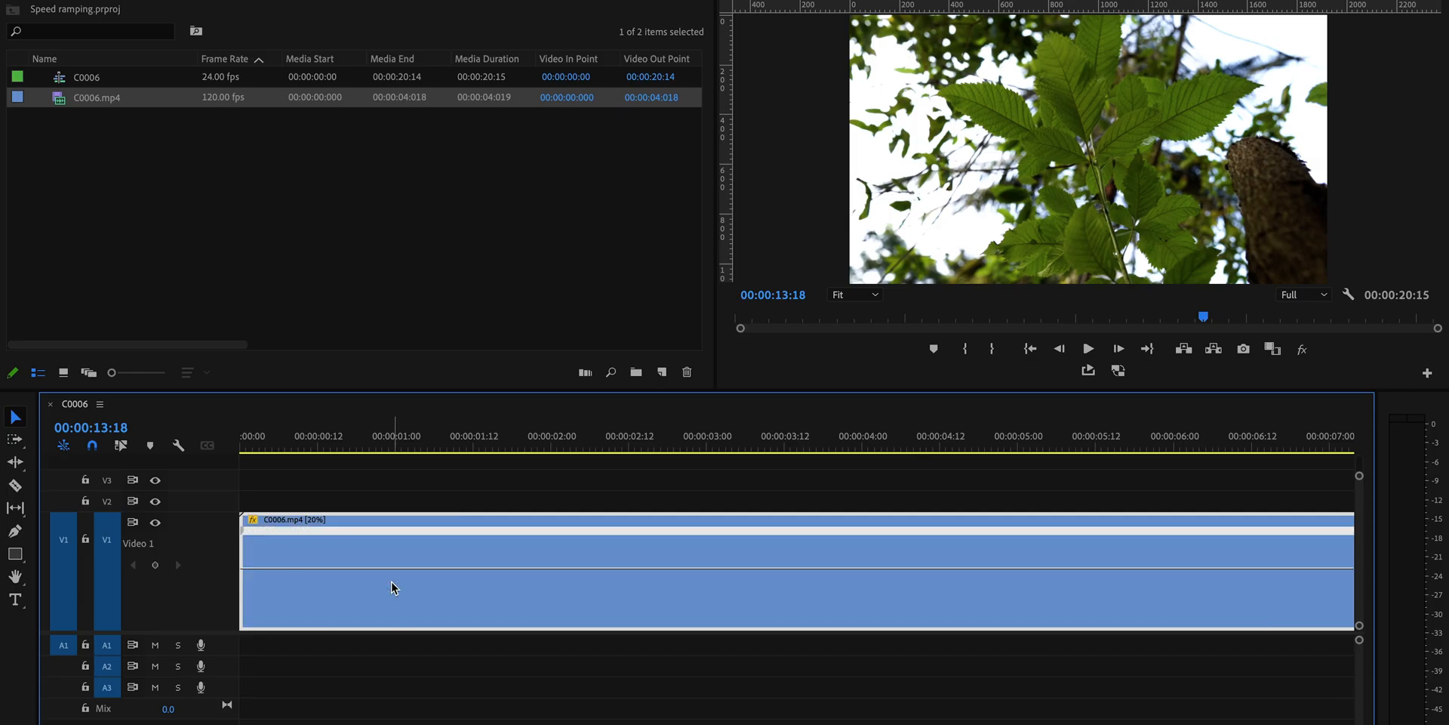
pyautogui.click(1088, 349)
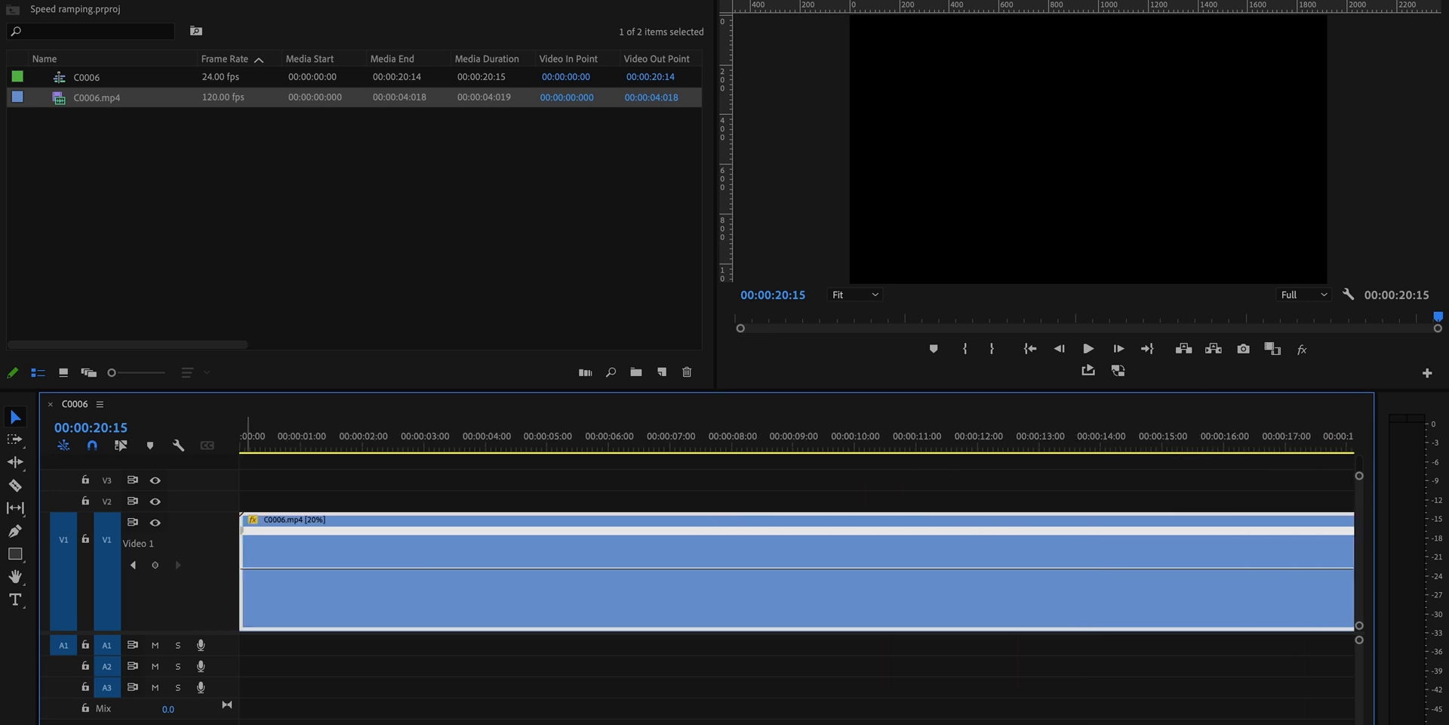
pyautogui.click(419, 435)
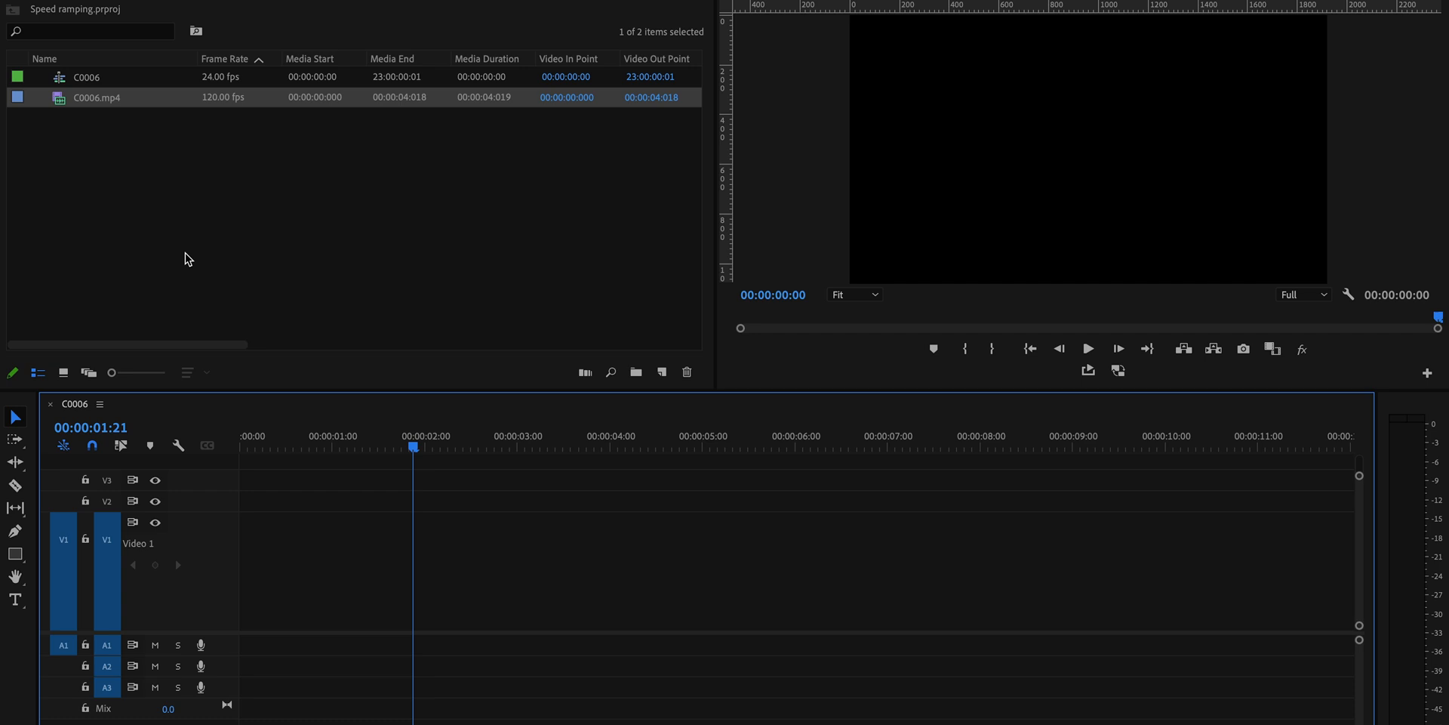
# Drag C0006.mp4 back onto V1, keeping the existing sequence settings
pyautogui.moveTo(96, 97); pyautogui.dragTo(428, 573)
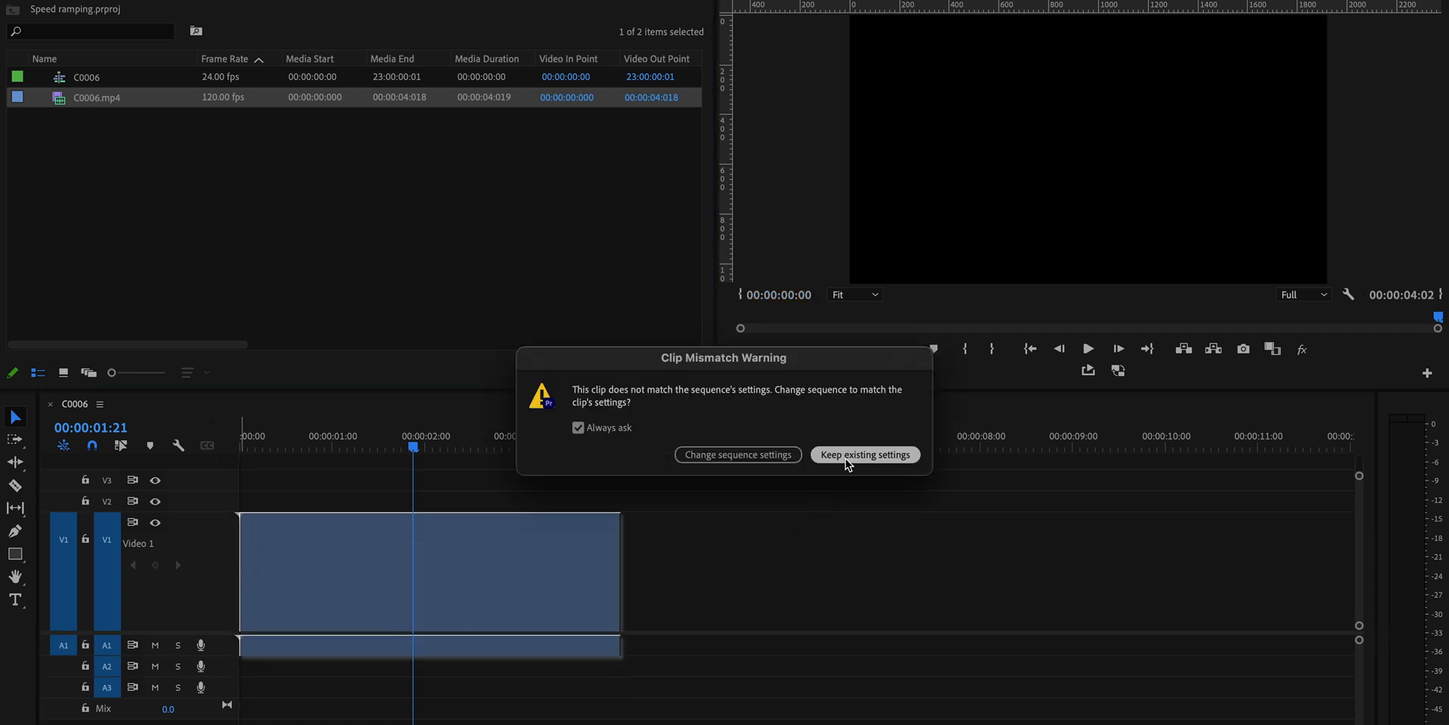
pyautogui.click(865, 454)
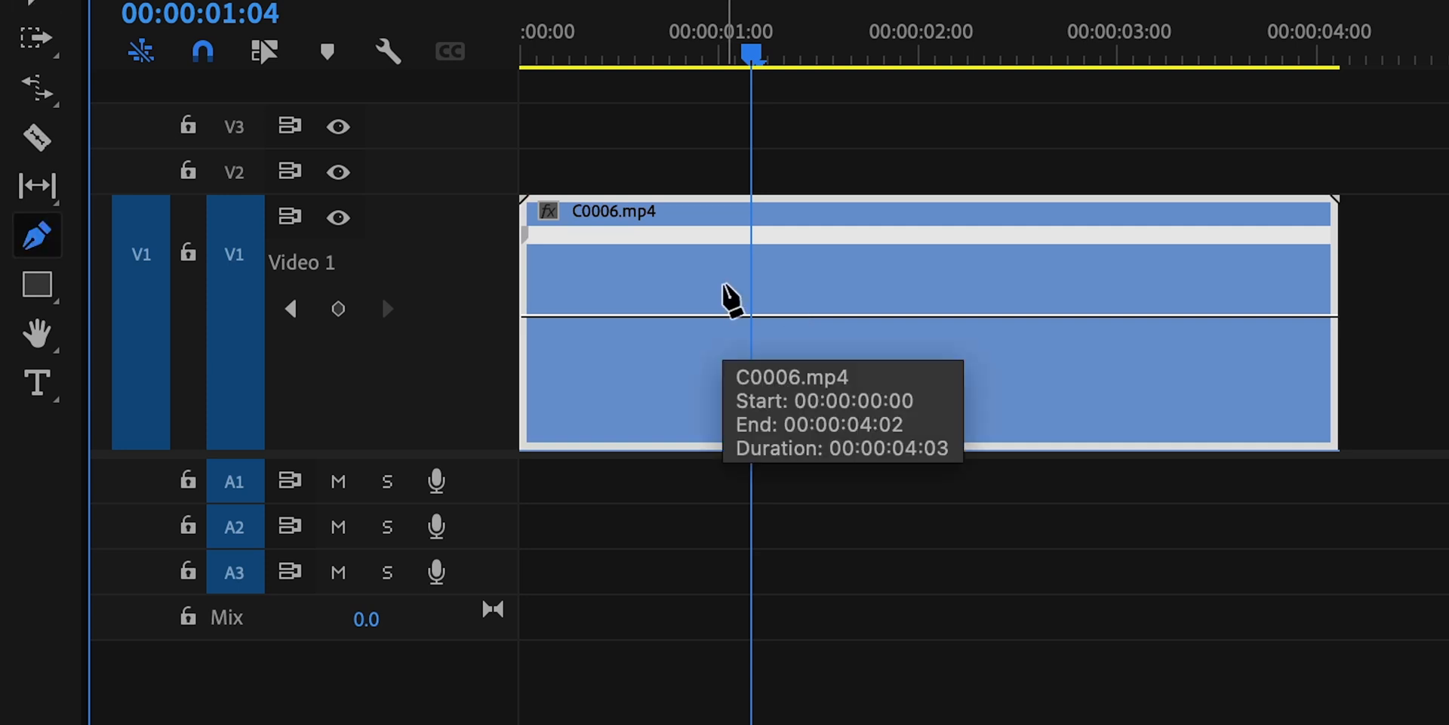
pyautogui.moveTo(8, 231)
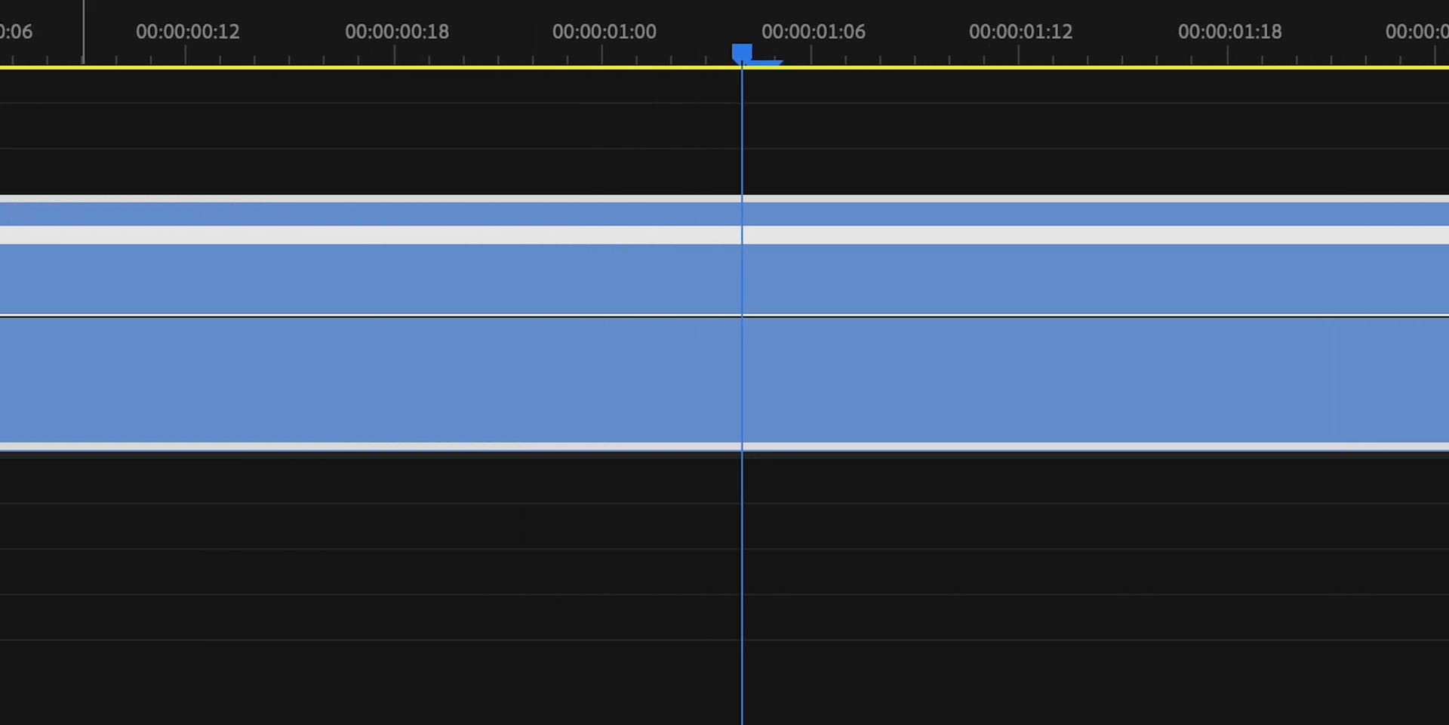
pyautogui.moveTo(749, 332)
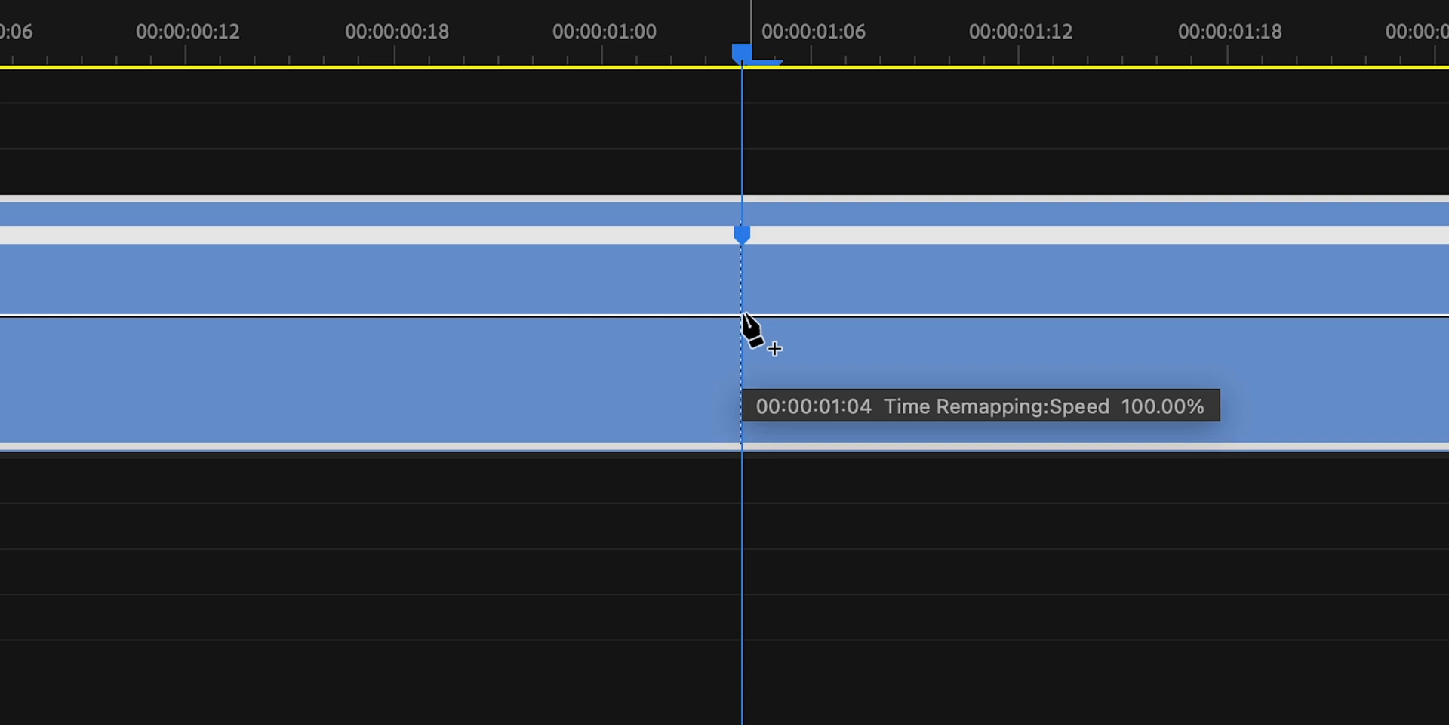
pyautogui.moveTo(536, 324)
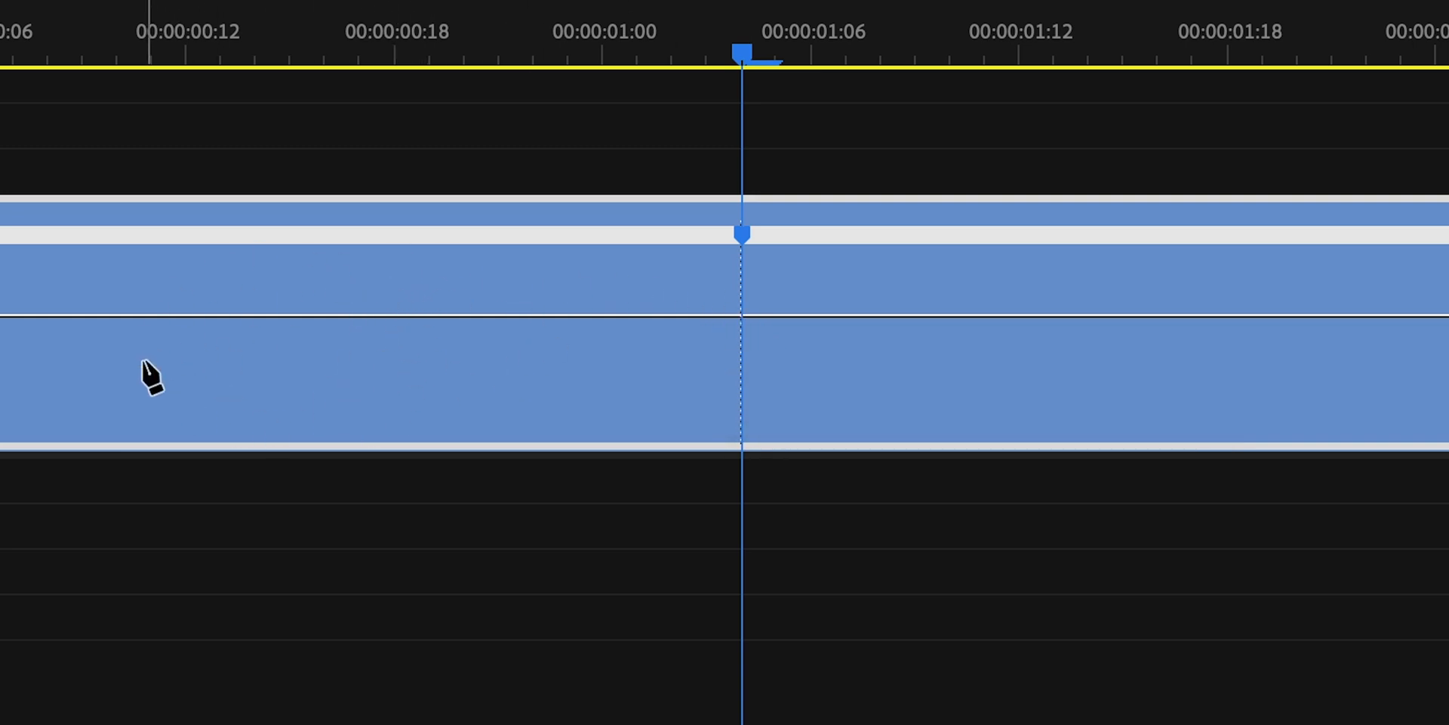
pyautogui.moveTo(1083, 281)
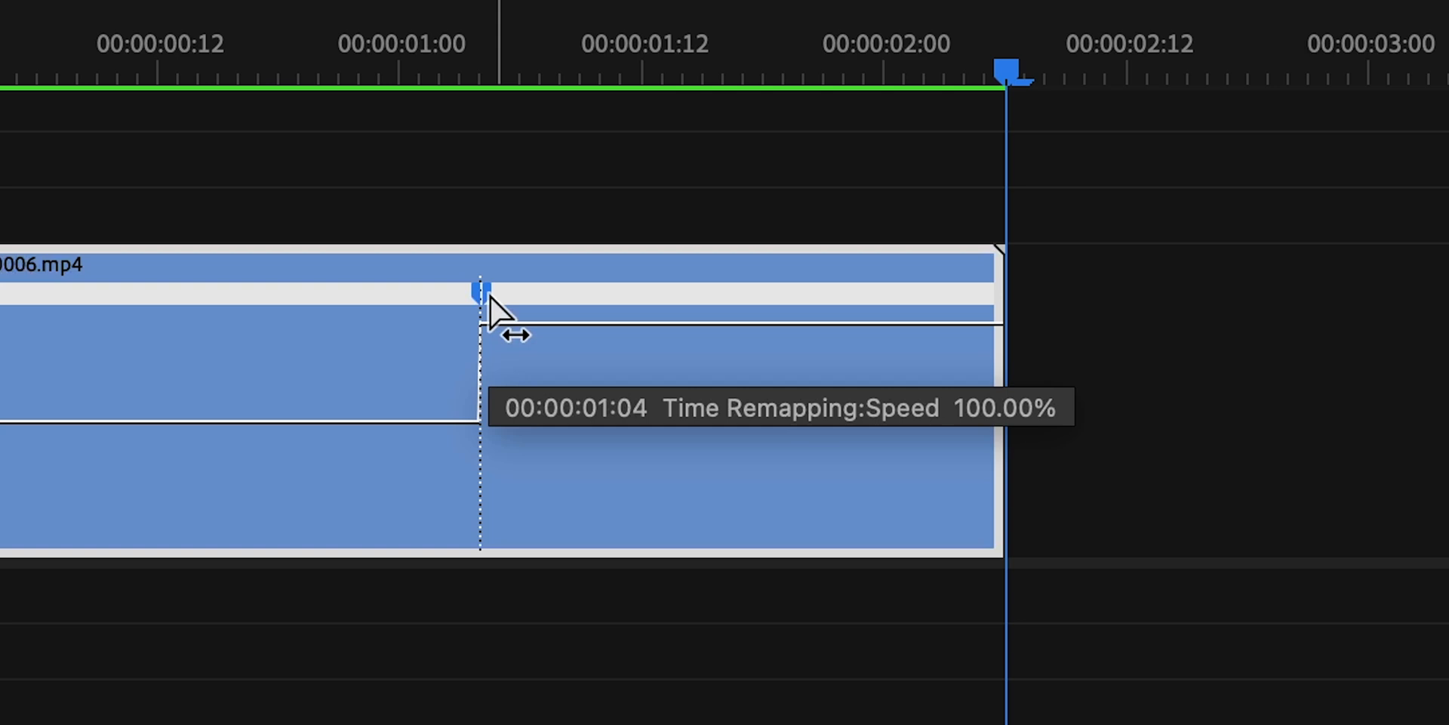
# Split the speed keyframe into a gradual ramp just after one second
pyautogui.moveTo(478, 322); pyautogui.dragTo(695, 322)
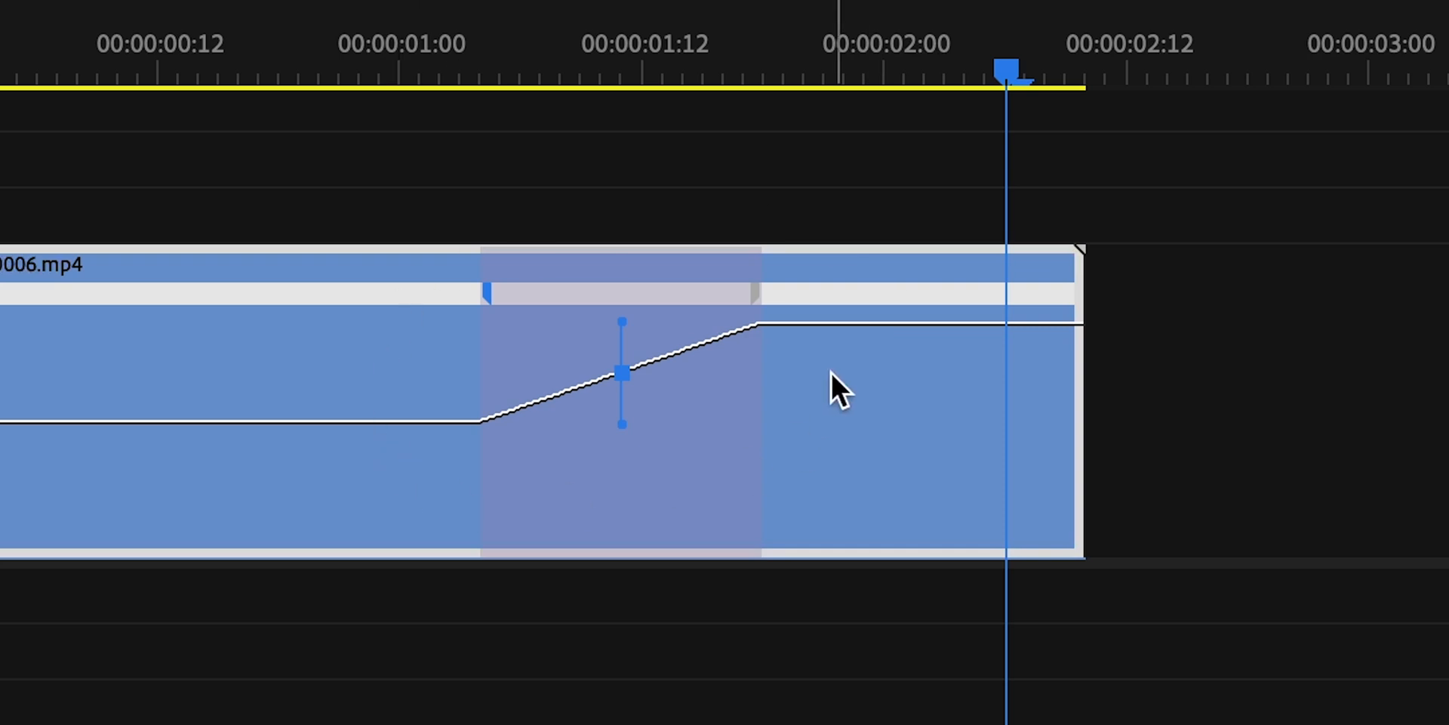
pyautogui.moveTo(876, 465)
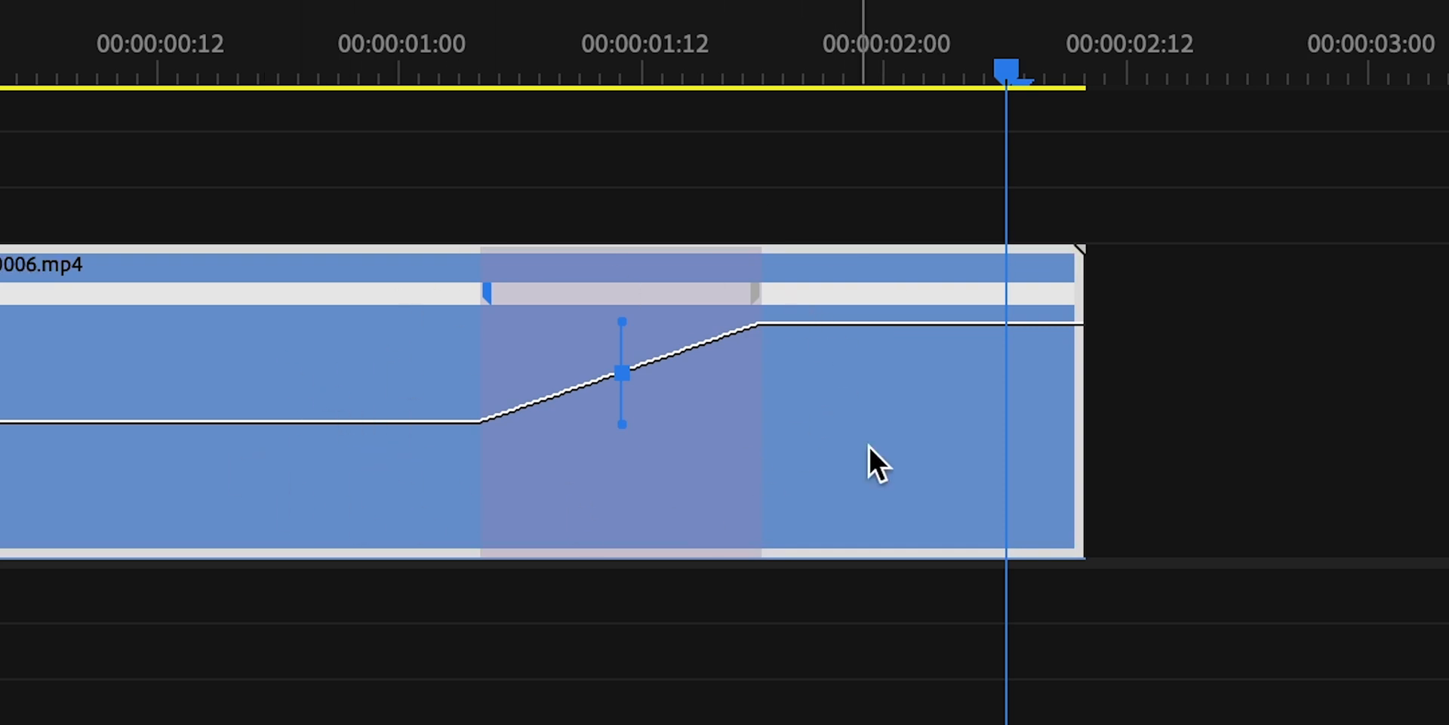
pyautogui.moveTo(612, 429)
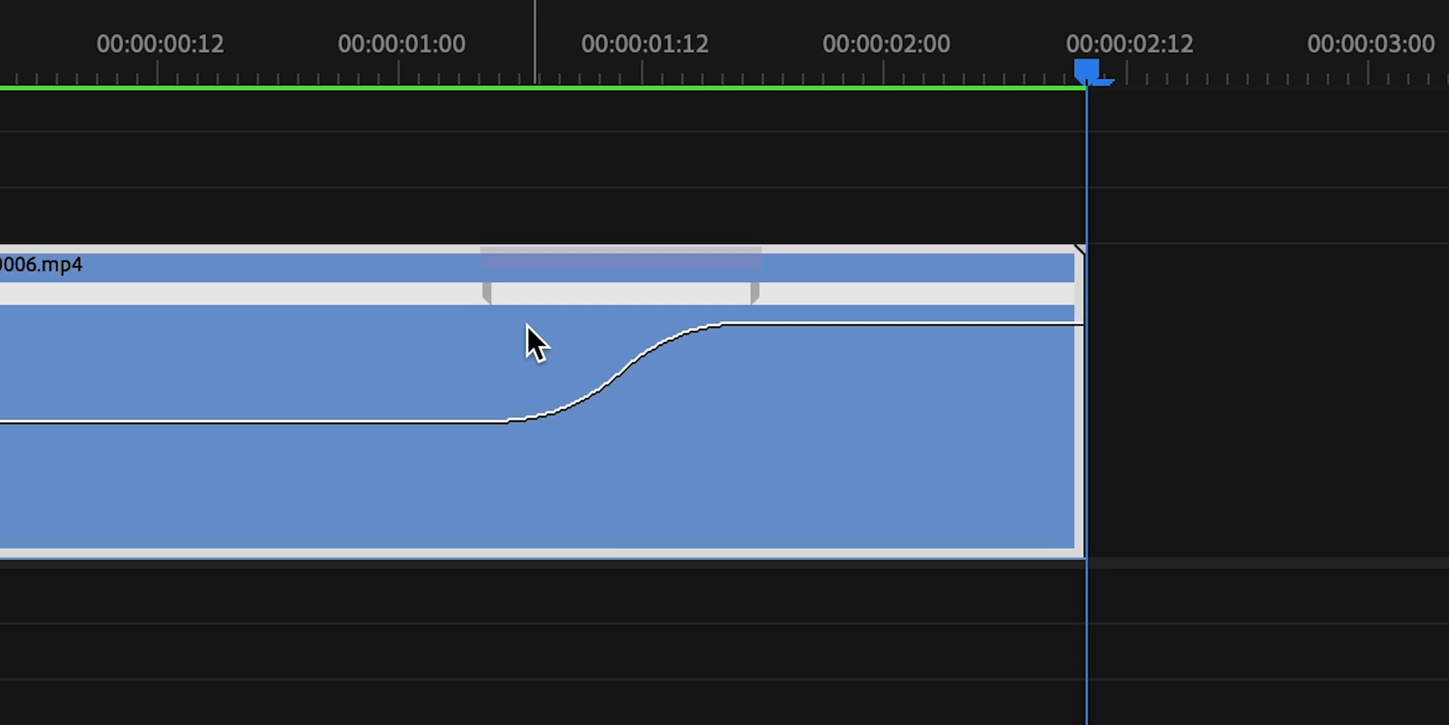
pyautogui.moveTo(531, 347)
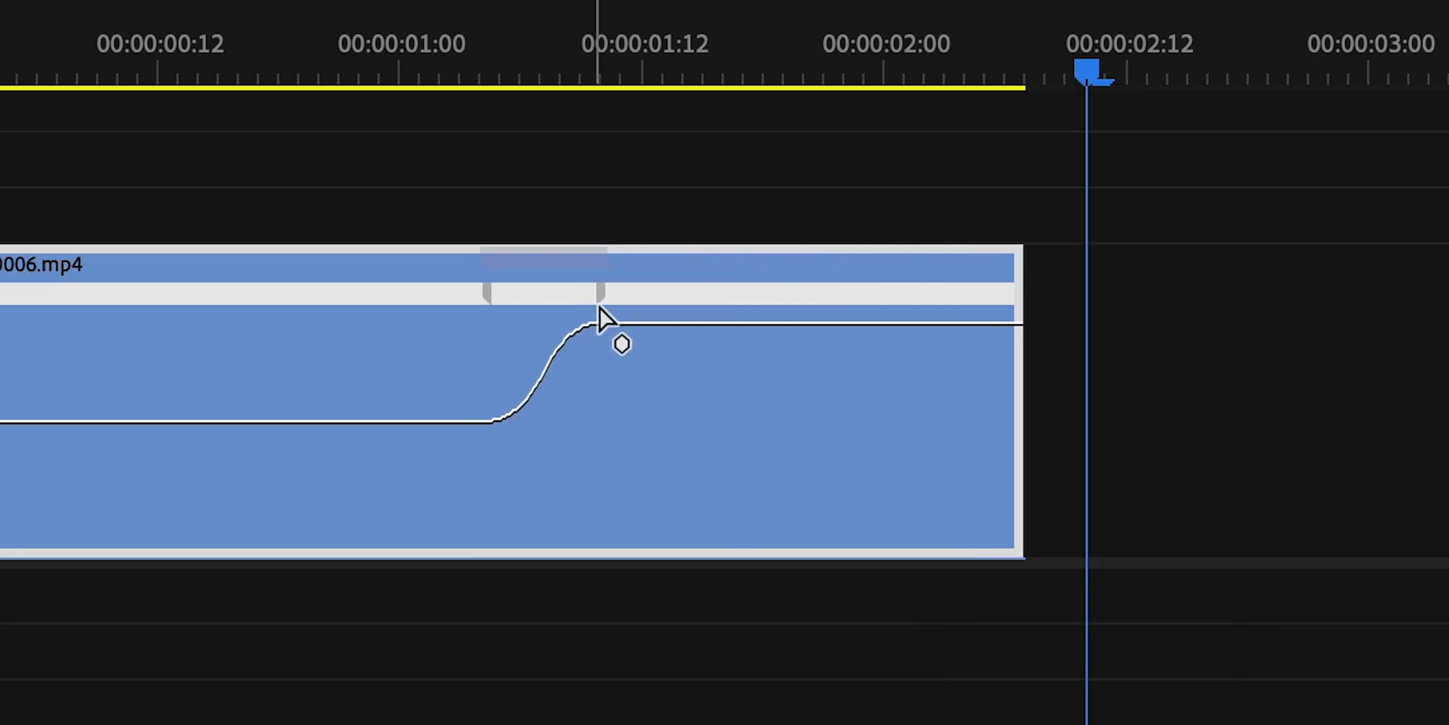
pyautogui.moveTo(606, 334)
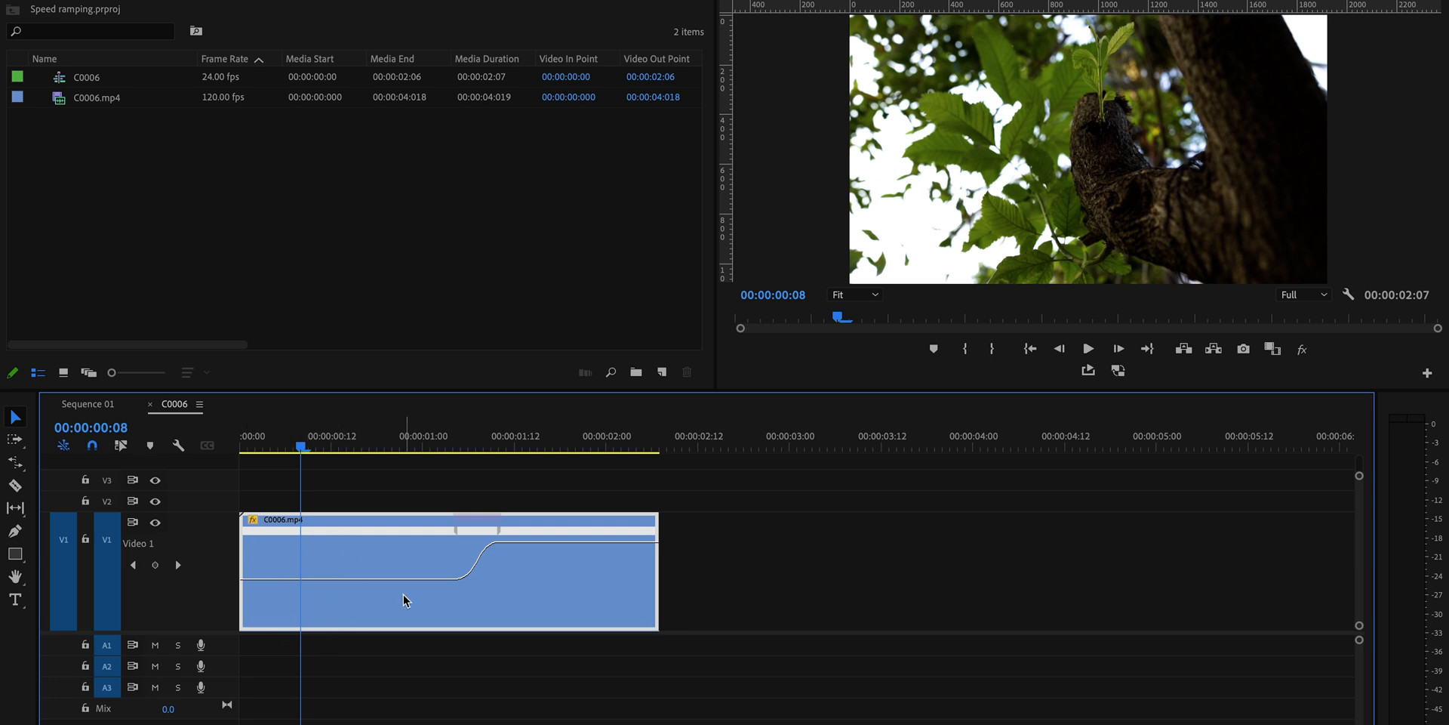
pyautogui.moveTo(501, 544)
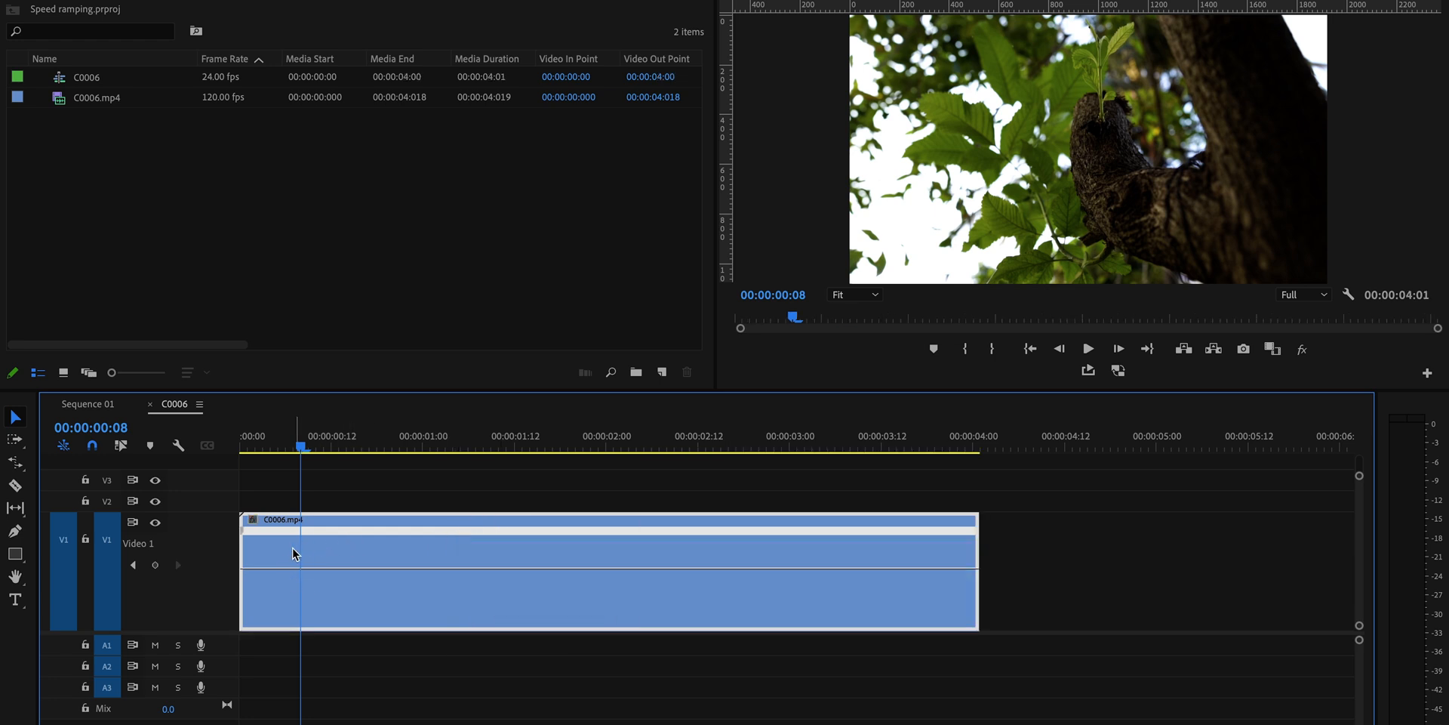
# Drag the speed keyframe's Bezier handle to curve the ramp into an eased transition
pyautogui.moveTo(976, 572); pyautogui.dragTo(643, 571)
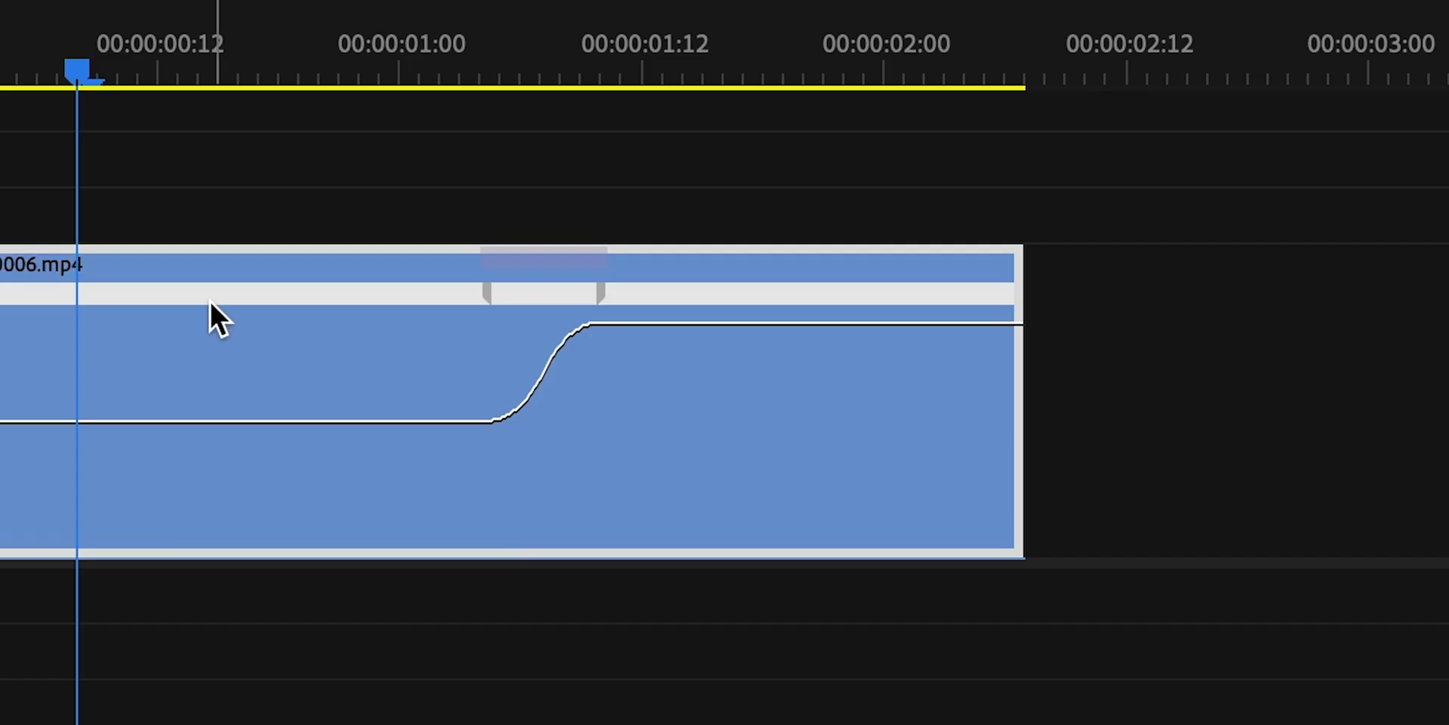
pyautogui.moveTo(539, 310)
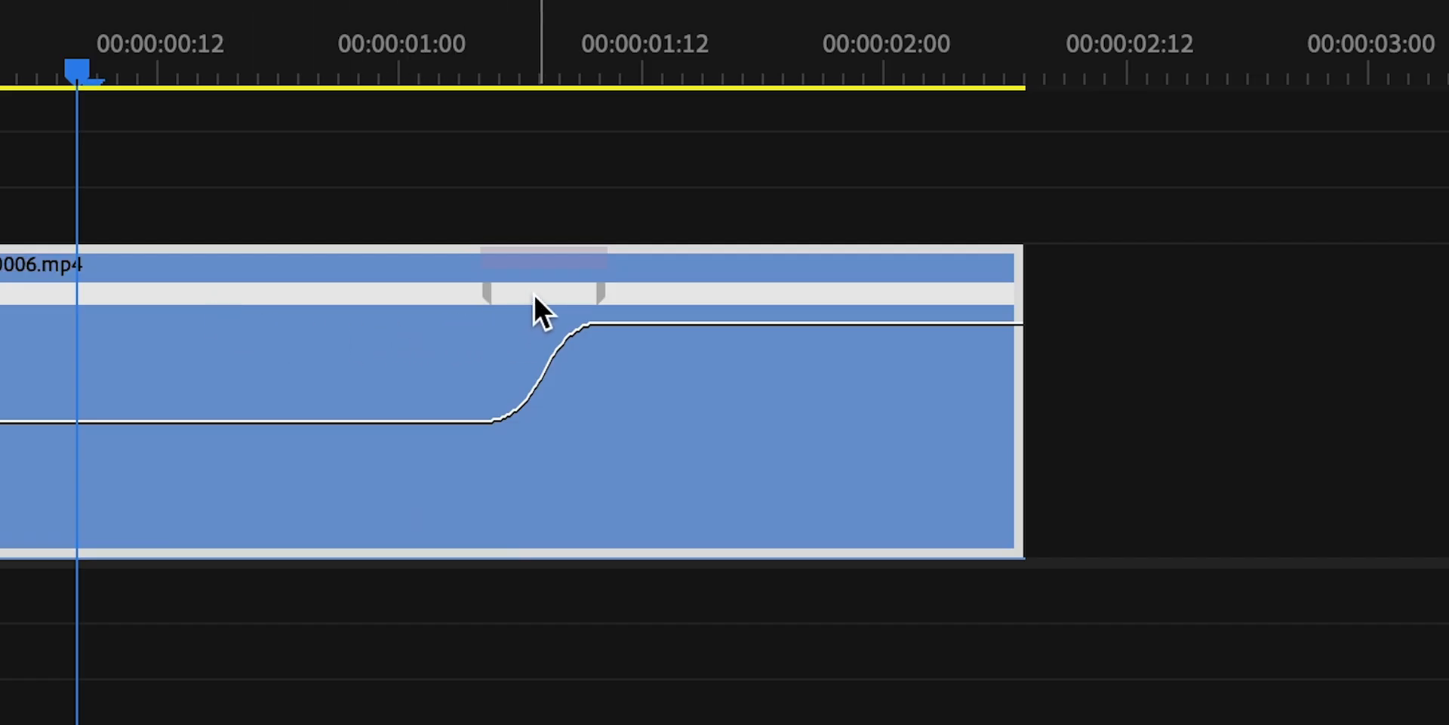
pyautogui.moveTo(539, 288)
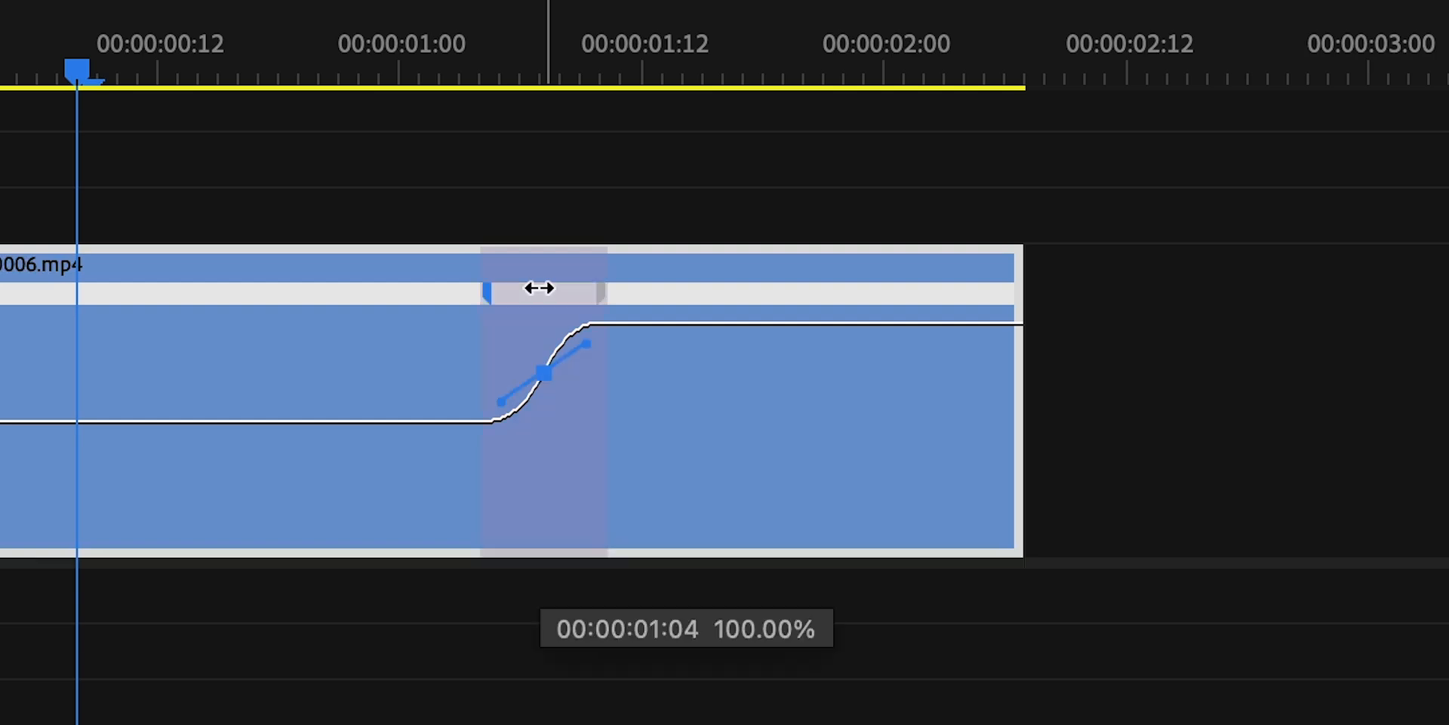
pyautogui.moveTo(540, 288); pyautogui.dragTo(162, 299)
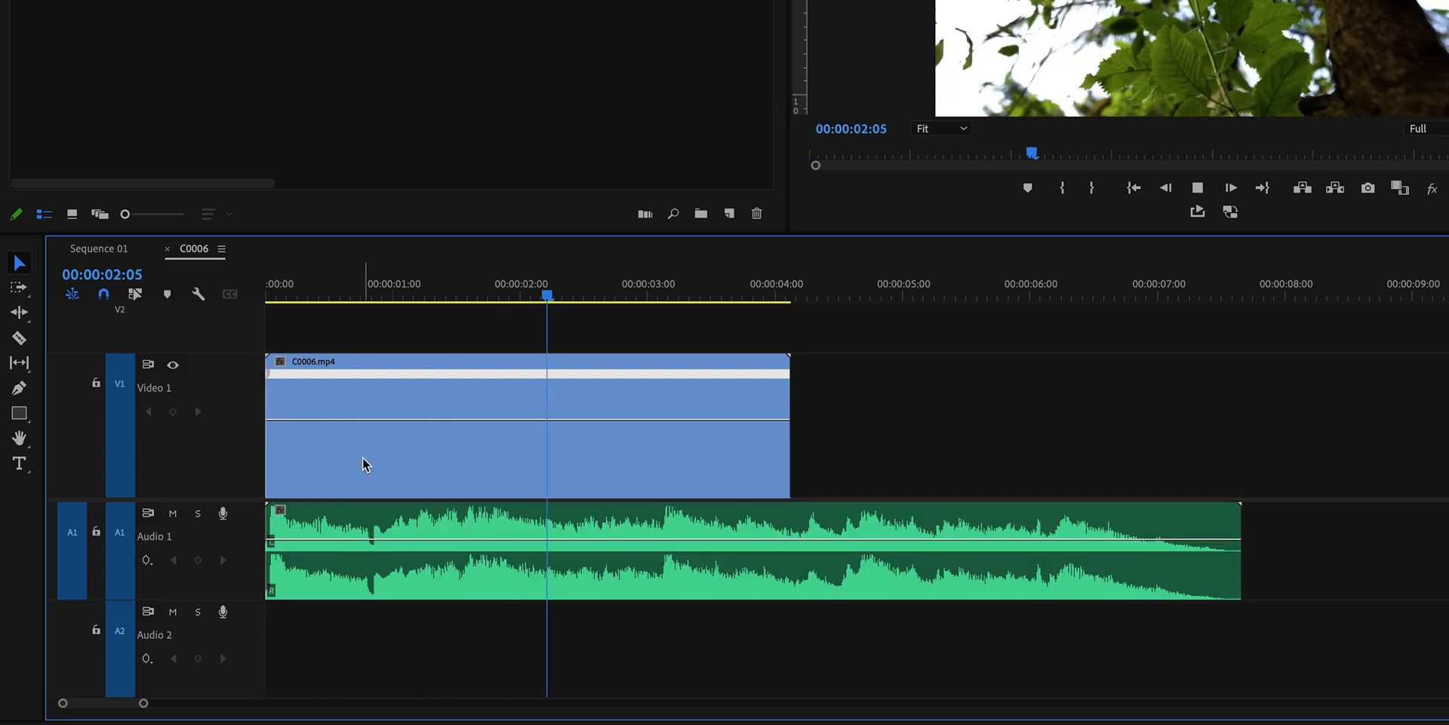
# Select the Music.wav clip and park the playhead at 00:00:02:00
pyautogui.click(802, 296)
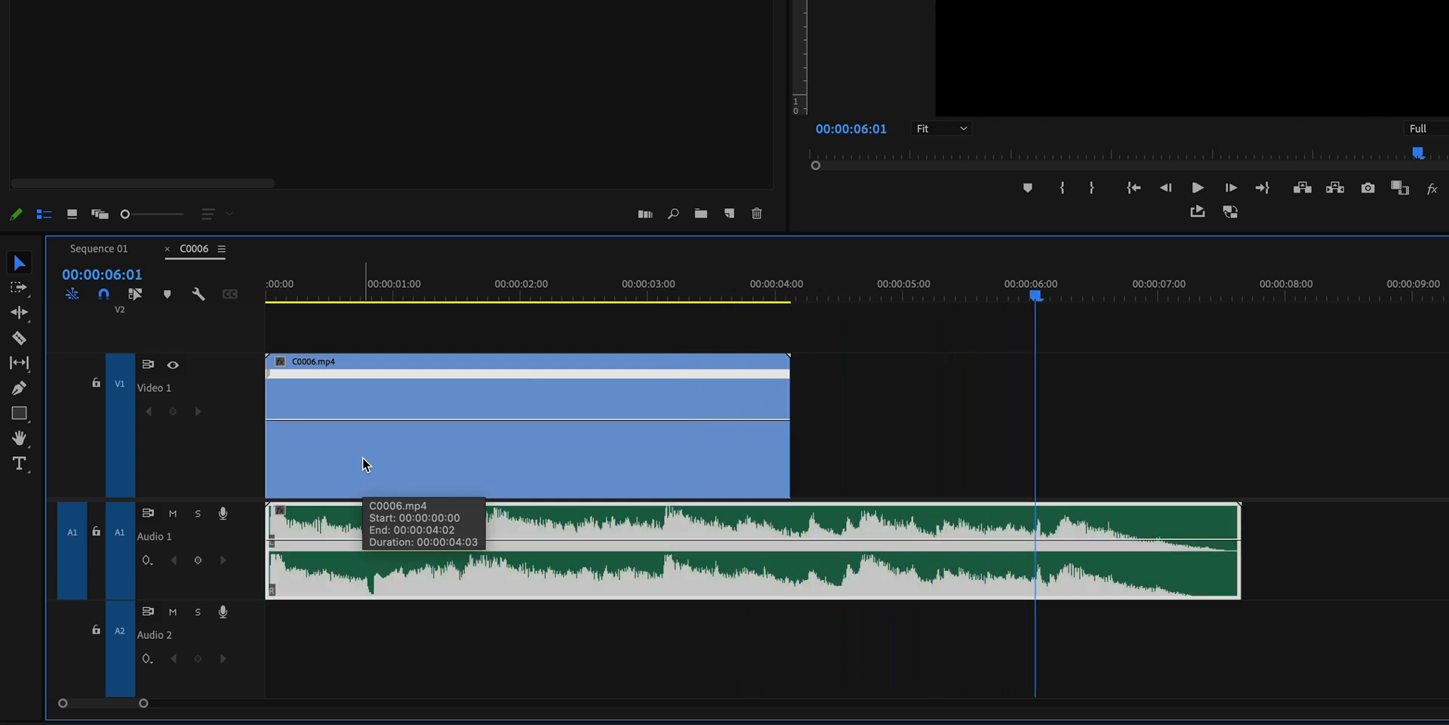
pyautogui.moveTo(363, 289)
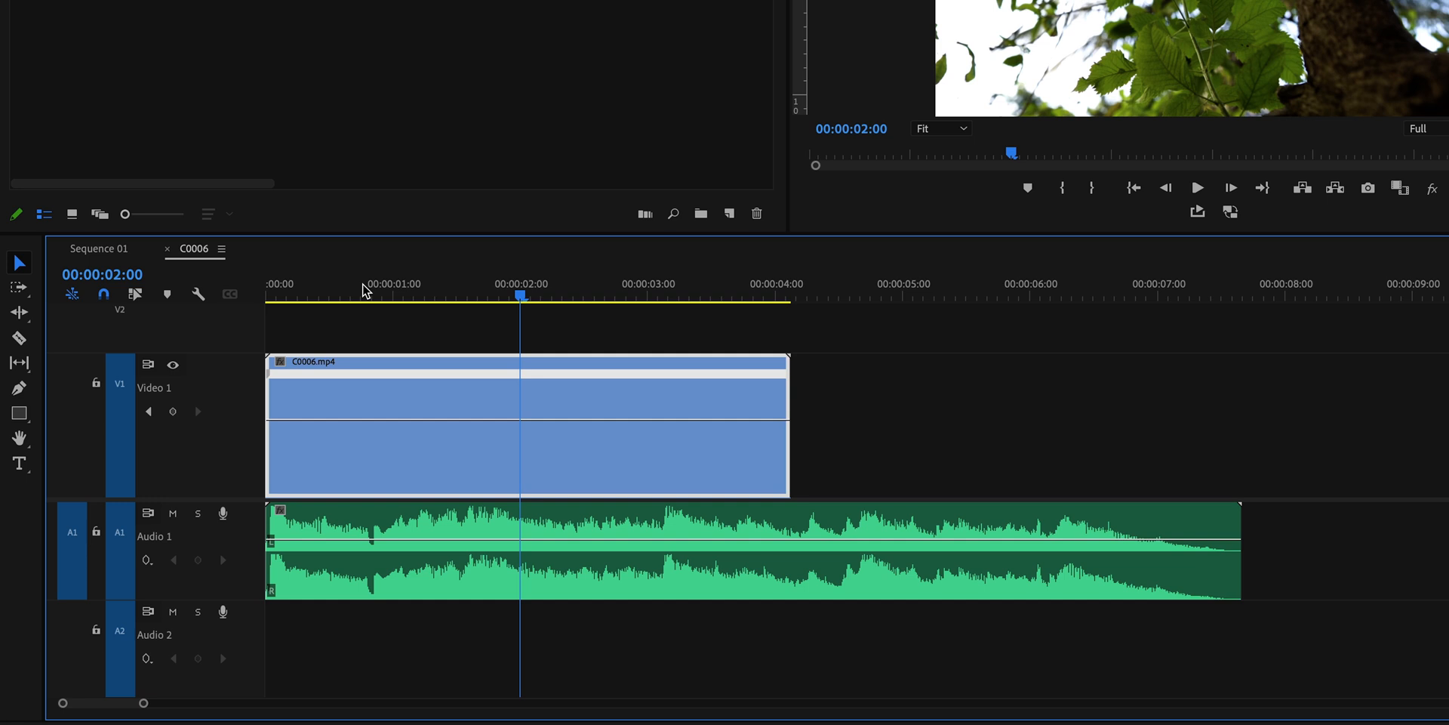
pyautogui.moveTo(369, 291)
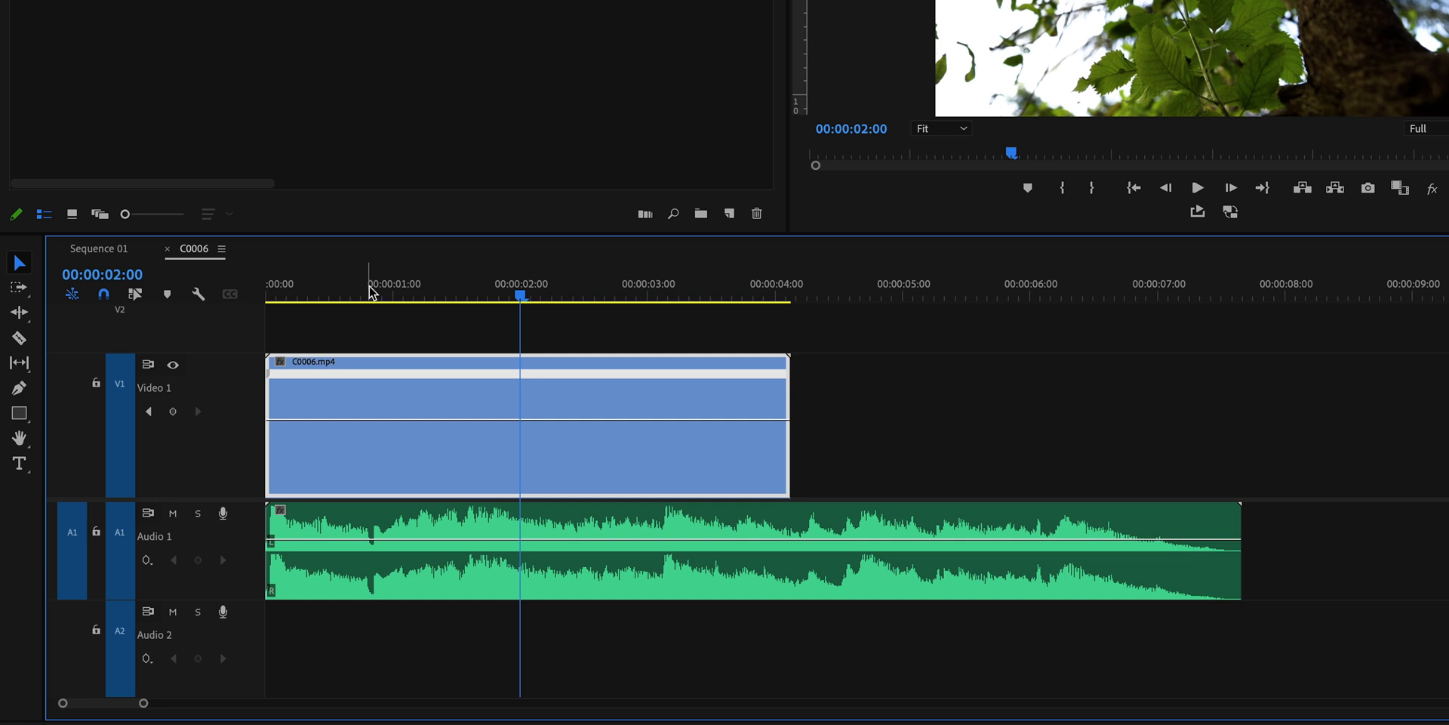
pyautogui.moveTo(520, 297)
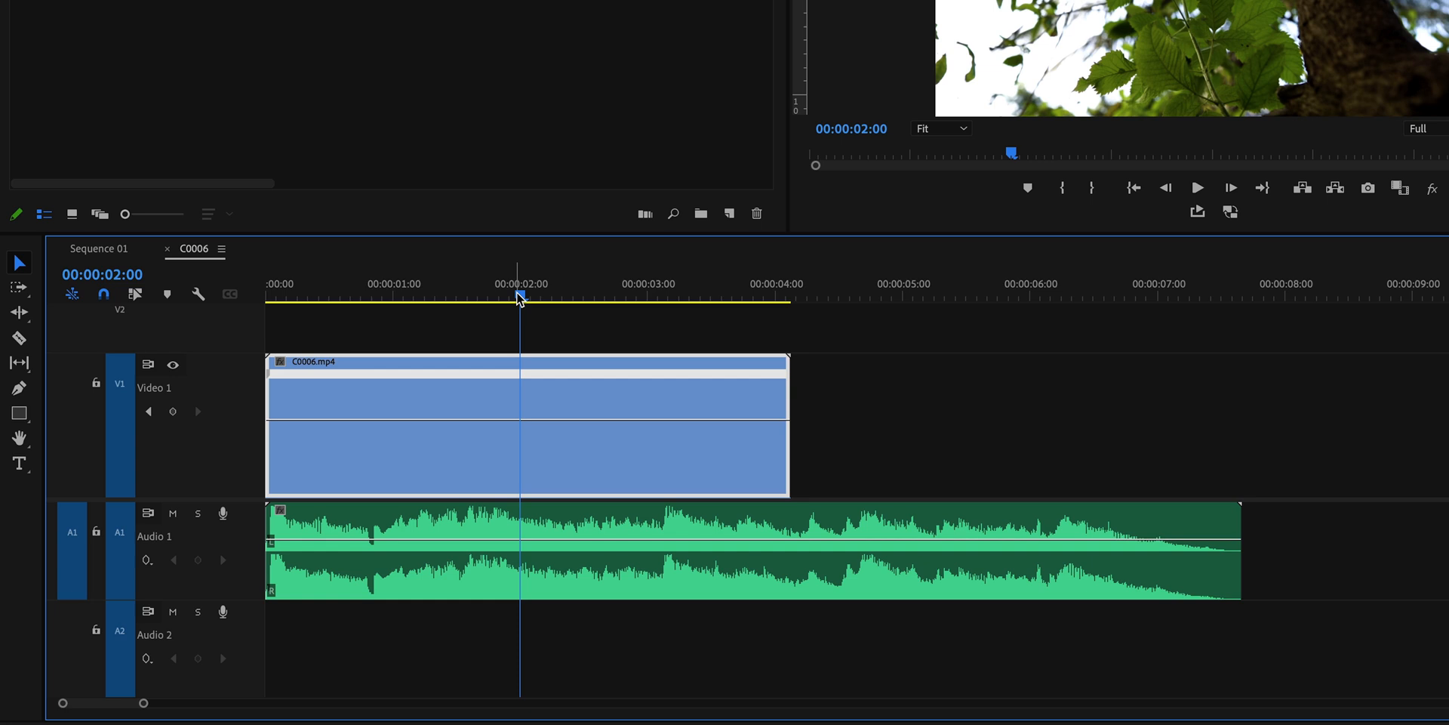
pyautogui.click(371, 294)
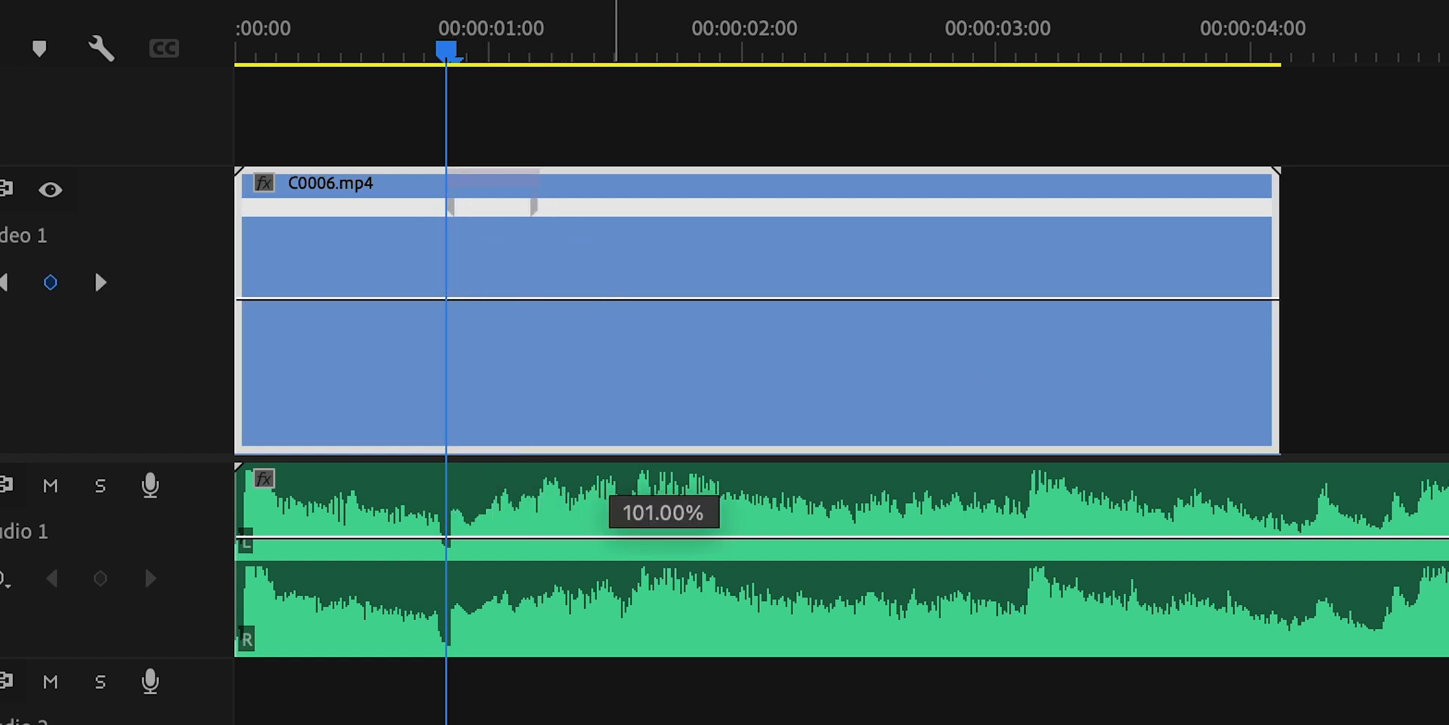
# Raise the speed after one second, spread it into ramps, and lengthen the first transition
pyautogui.moveTo(1276, 314); pyautogui.dragTo(878, 314)
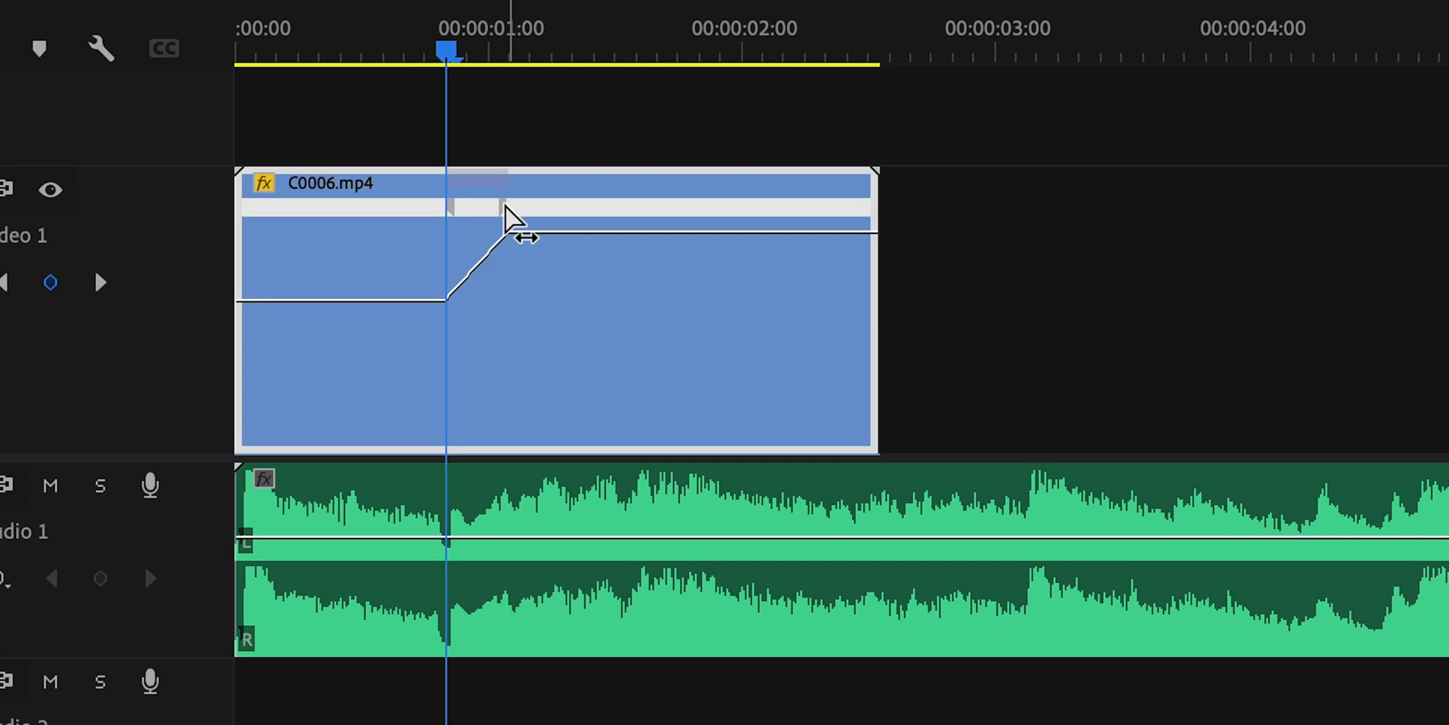
pyautogui.moveTo(508, 213); pyautogui.dragTo(476, 265)
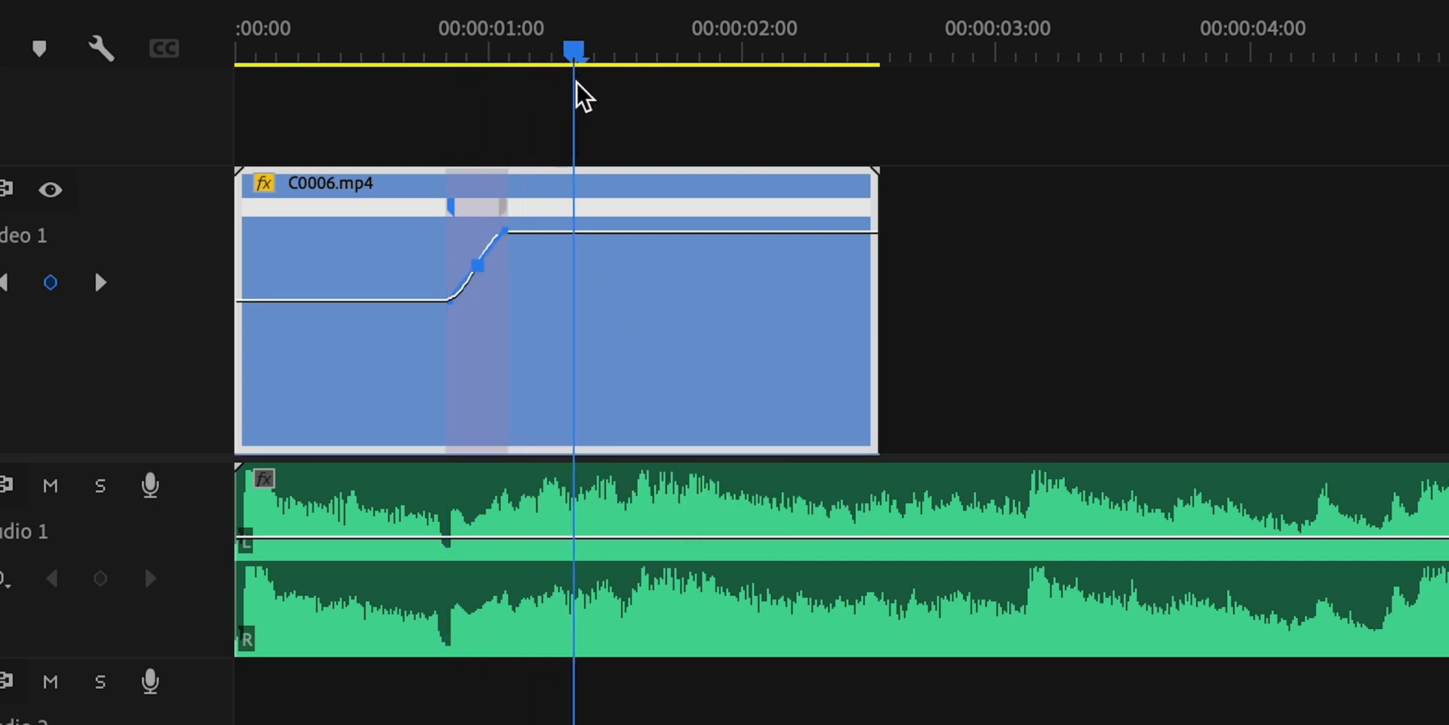
pyautogui.moveTo(476, 265); pyautogui.dragTo(573, 206)
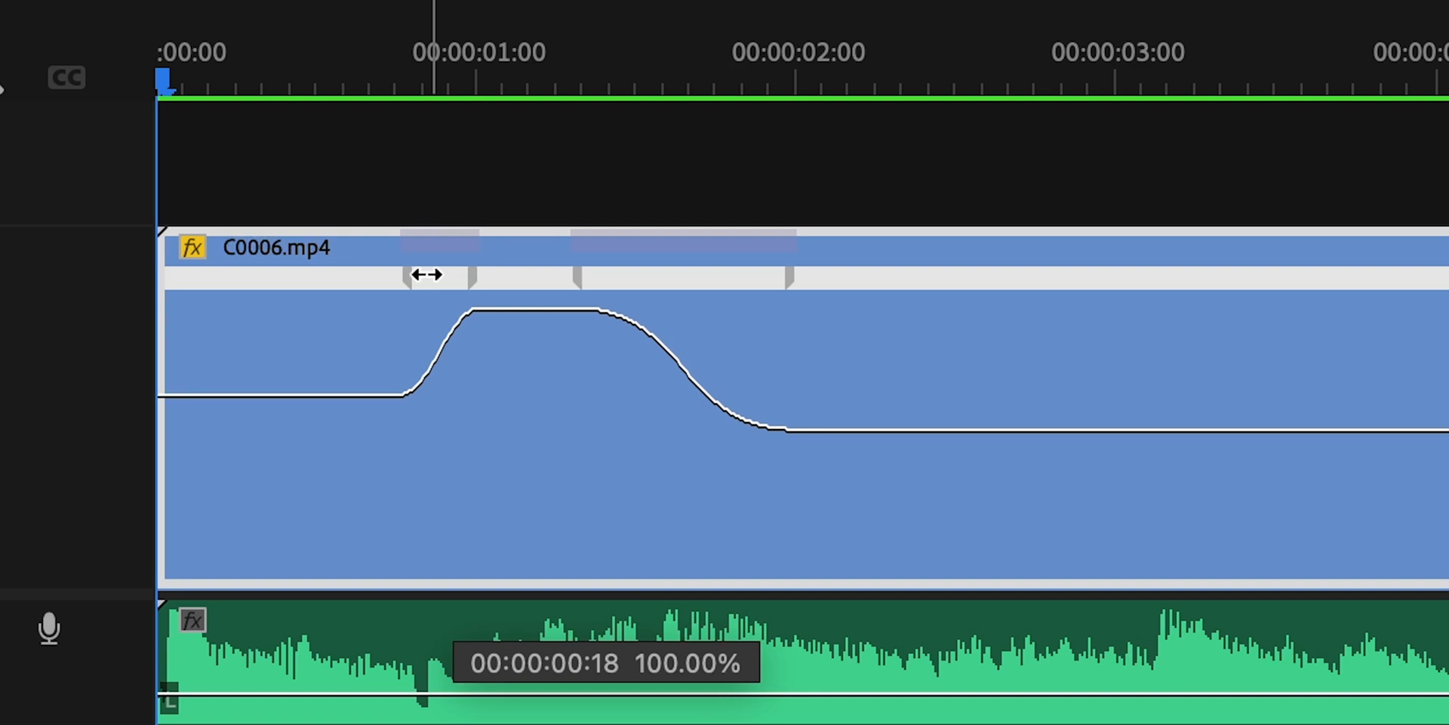
pyautogui.moveTo(428, 274); pyautogui.dragTo(644, 276)
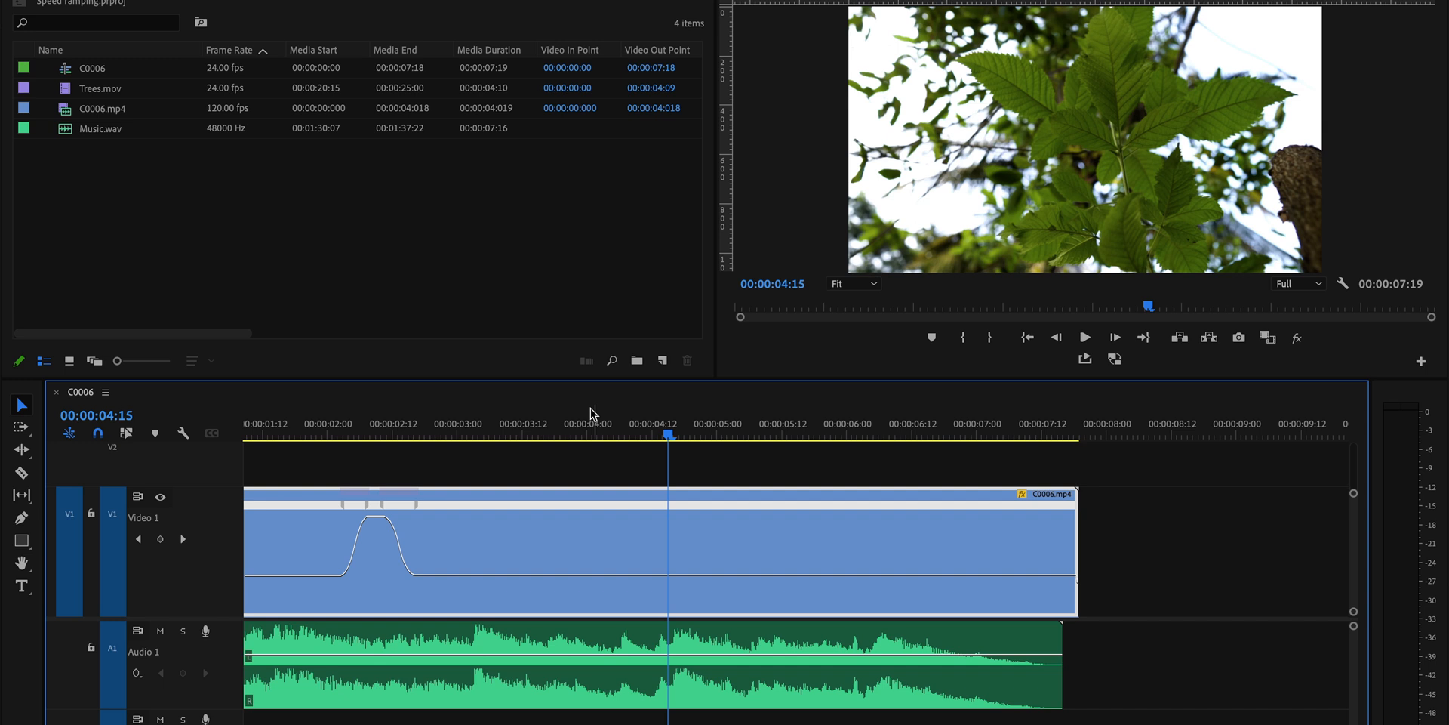
pyautogui.moveTo(783, 361)
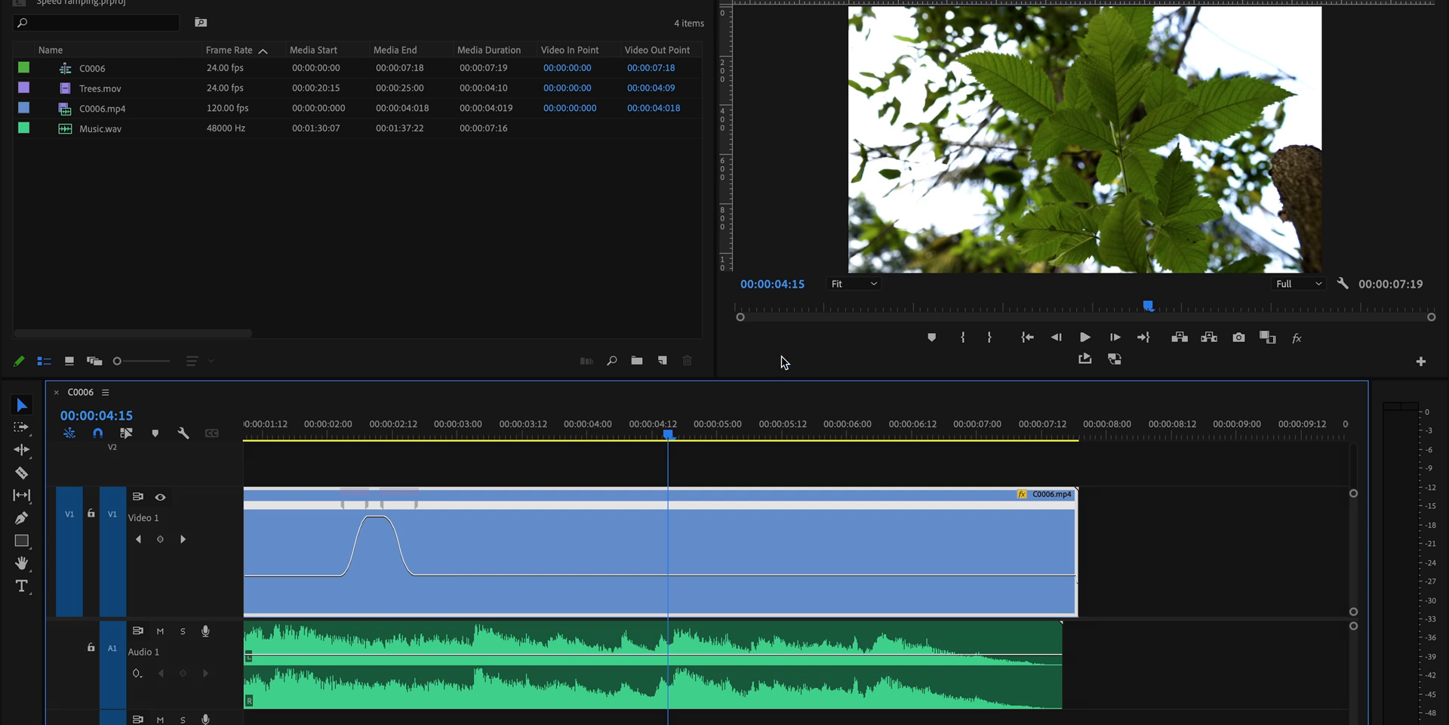
pyautogui.click(100, 87)
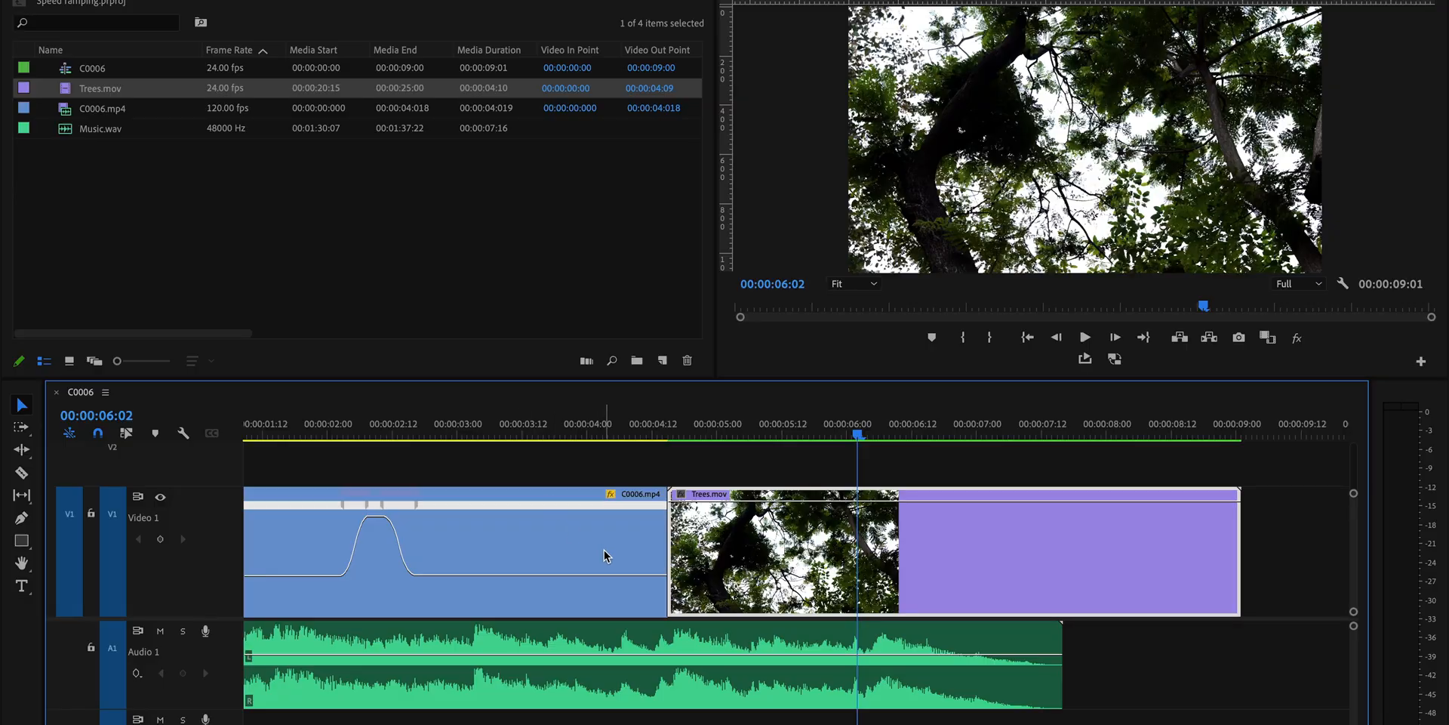
pyautogui.moveTo(642, 517)
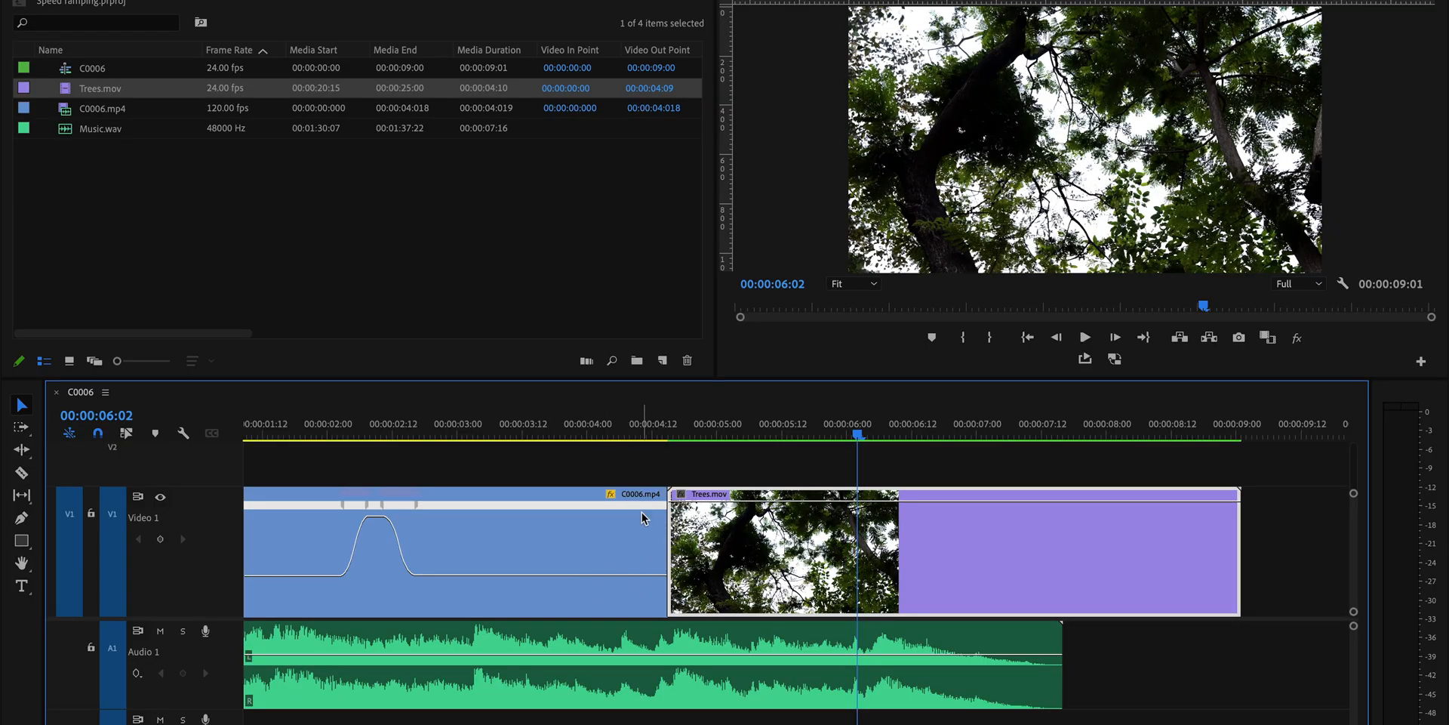
pyautogui.moveTo(709, 568)
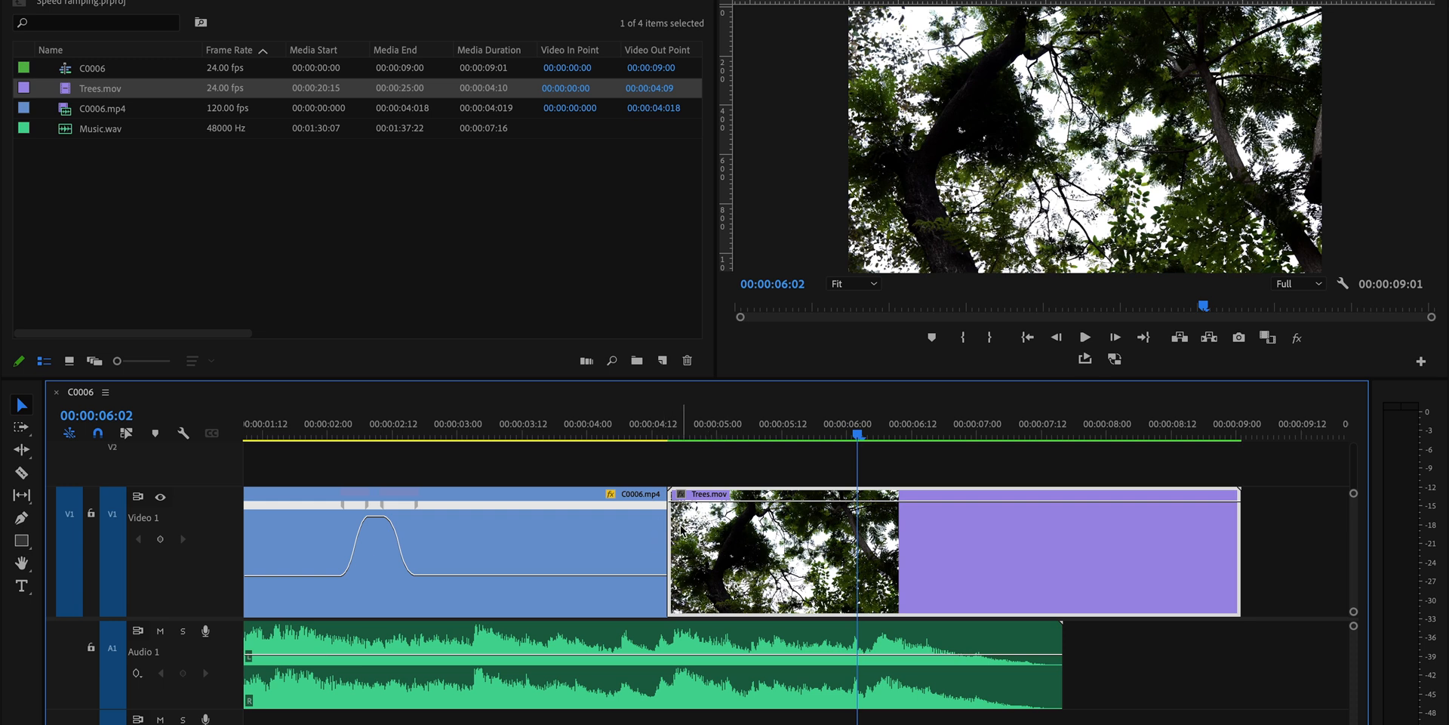
pyautogui.moveTo(740, 555)
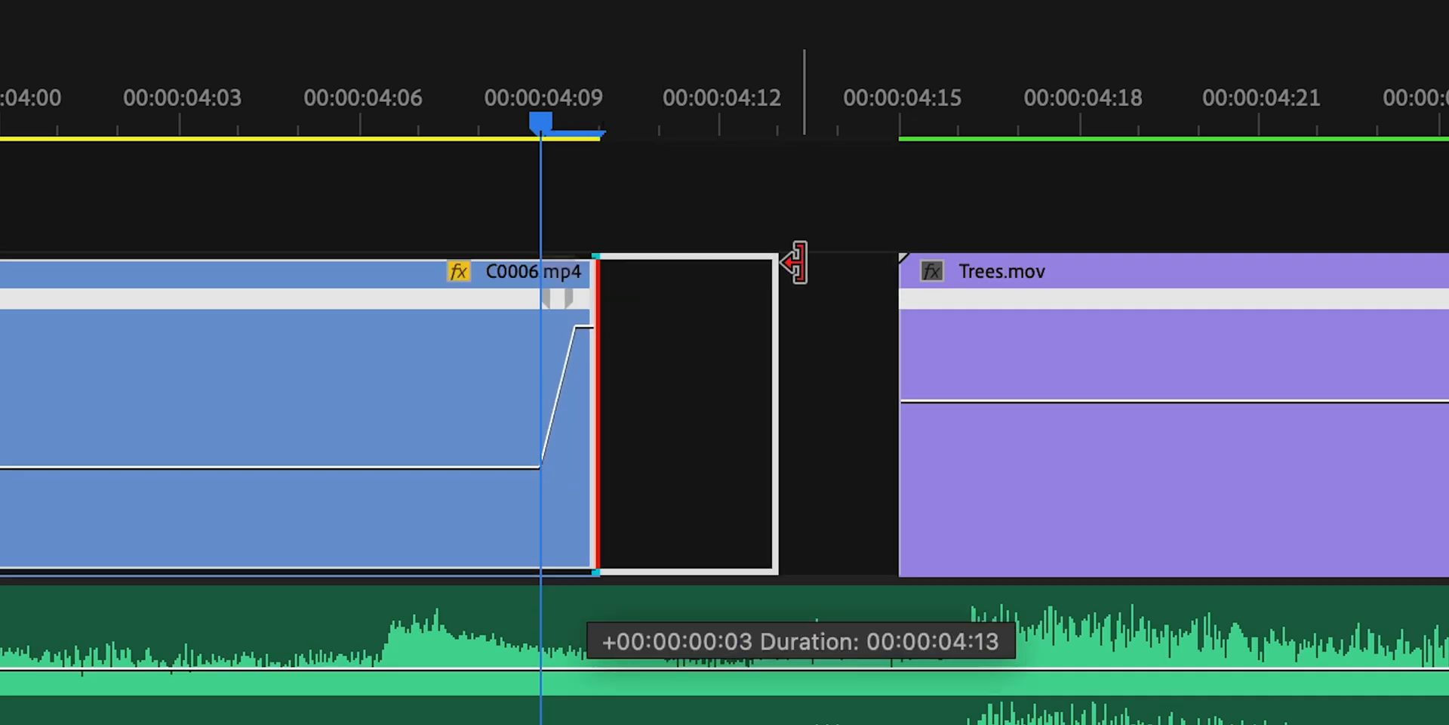
# Extend C0006.mp4 to meet Trees.mov, and ramp Trees.mov from fast down to normal speed
pyautogui.moveTo(791, 262); pyautogui.dragTo(818, 365)
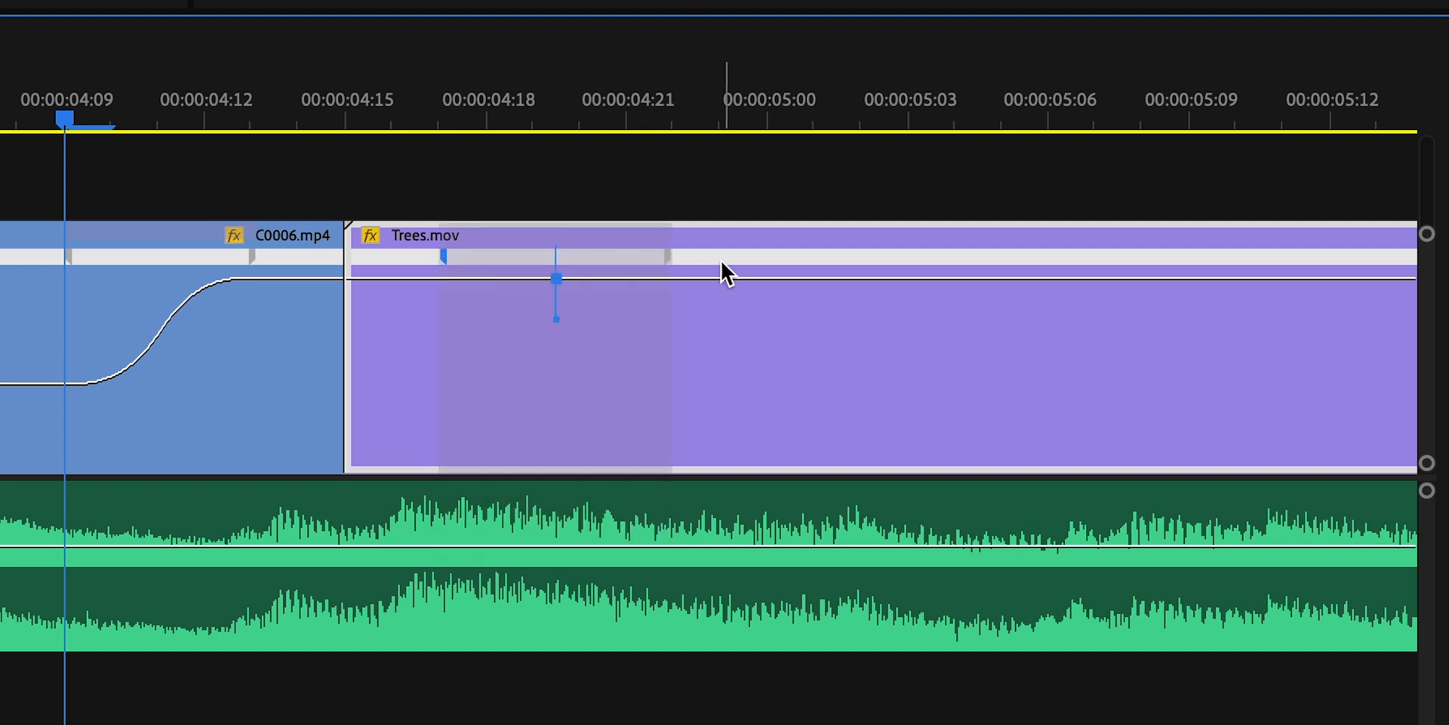
pyautogui.moveTo(555, 277); pyautogui.dragTo(730, 324)
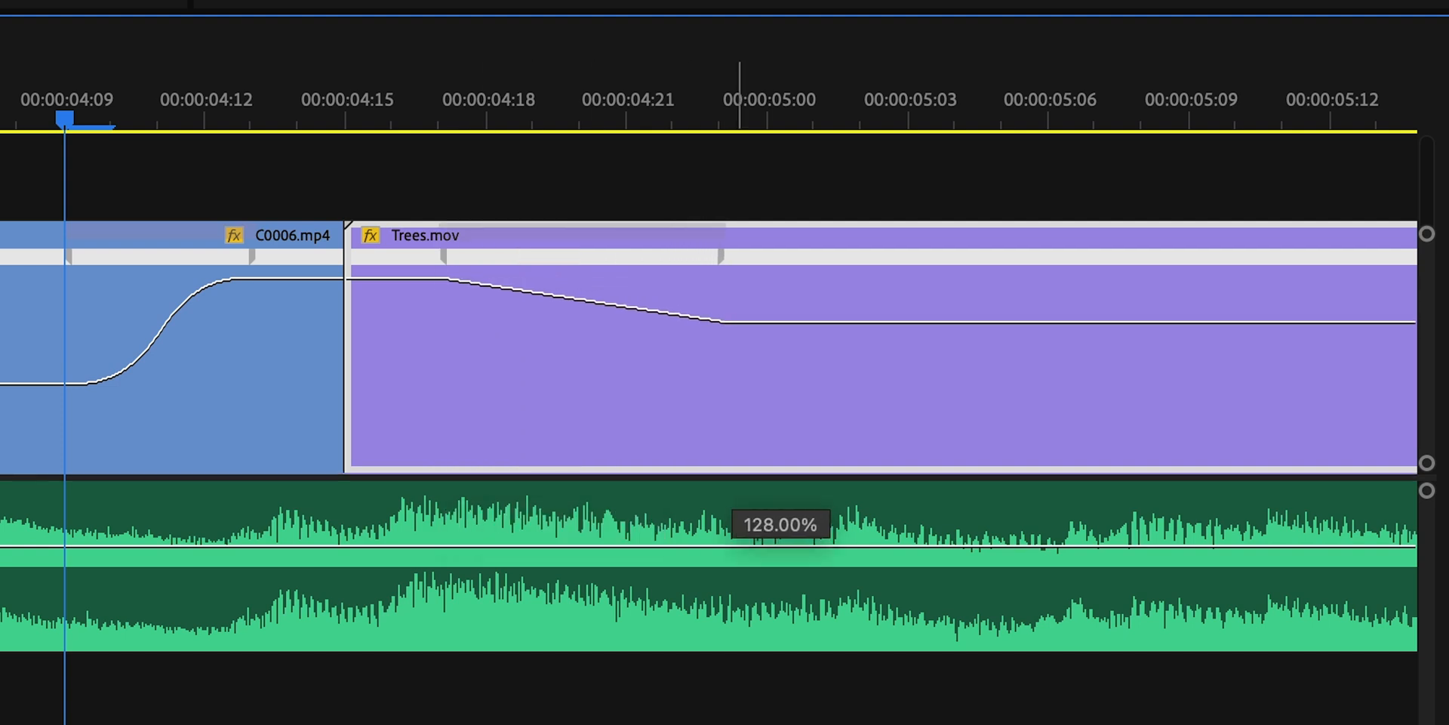
pyautogui.click(592, 305)
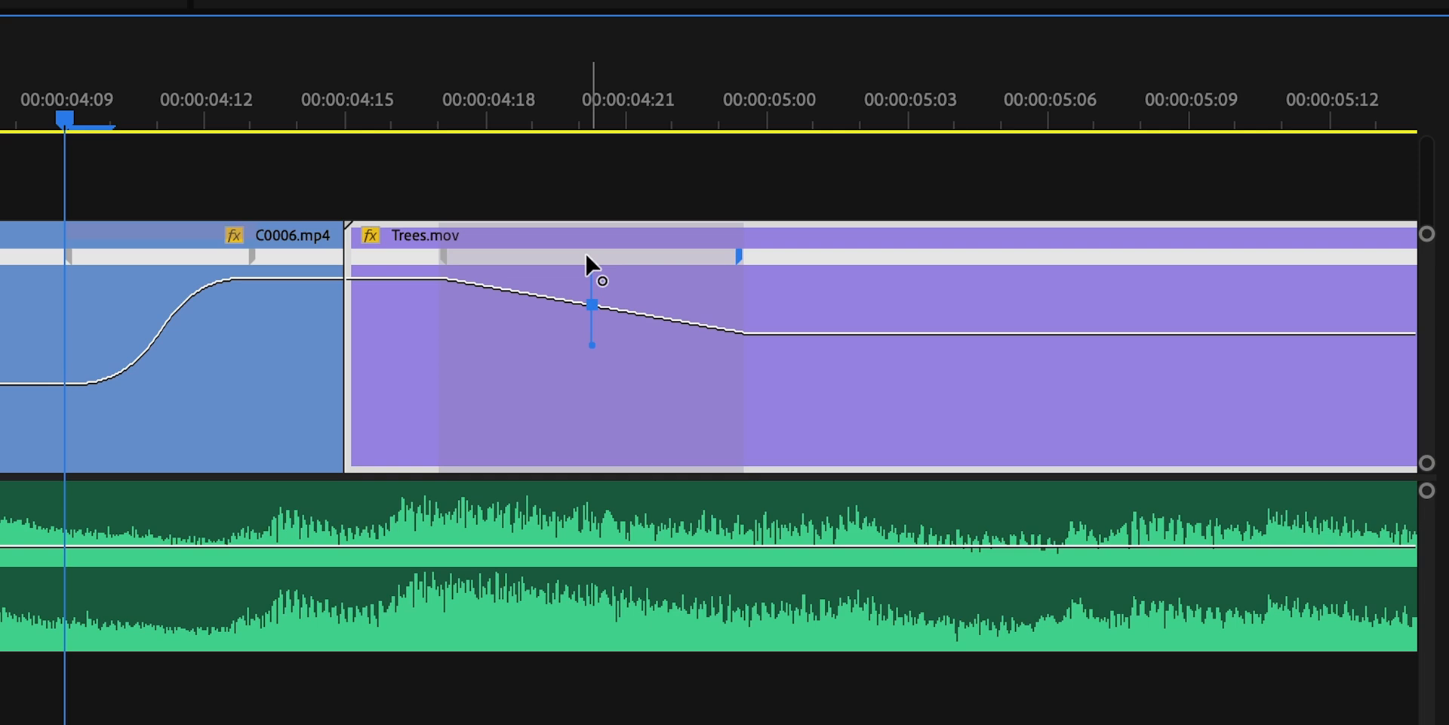